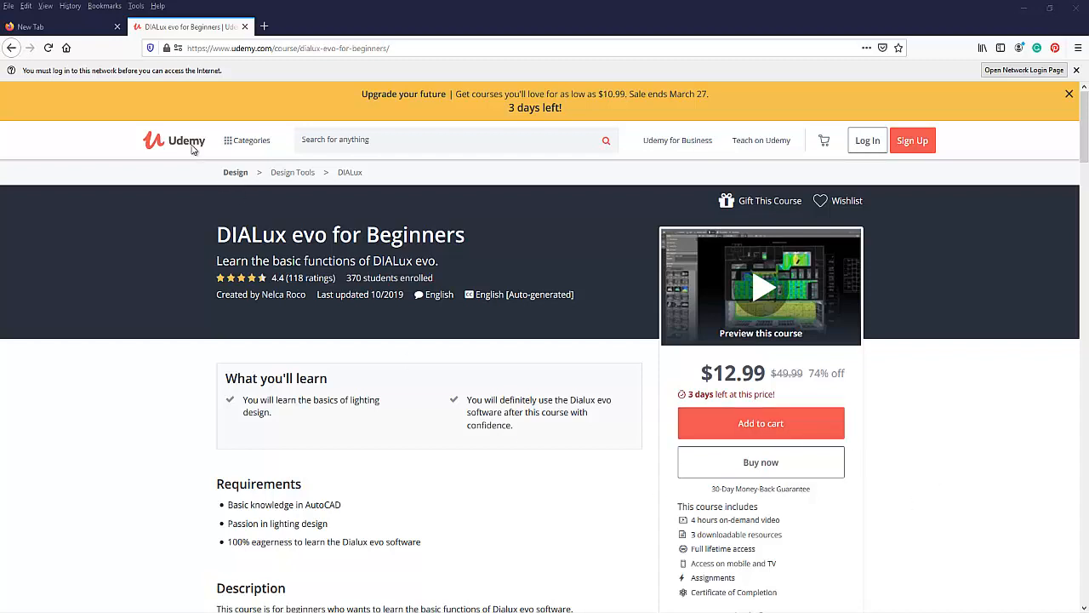
Step: Load the Udemy home page from the Top Sites tile in the empty tab
left_click(60, 27)
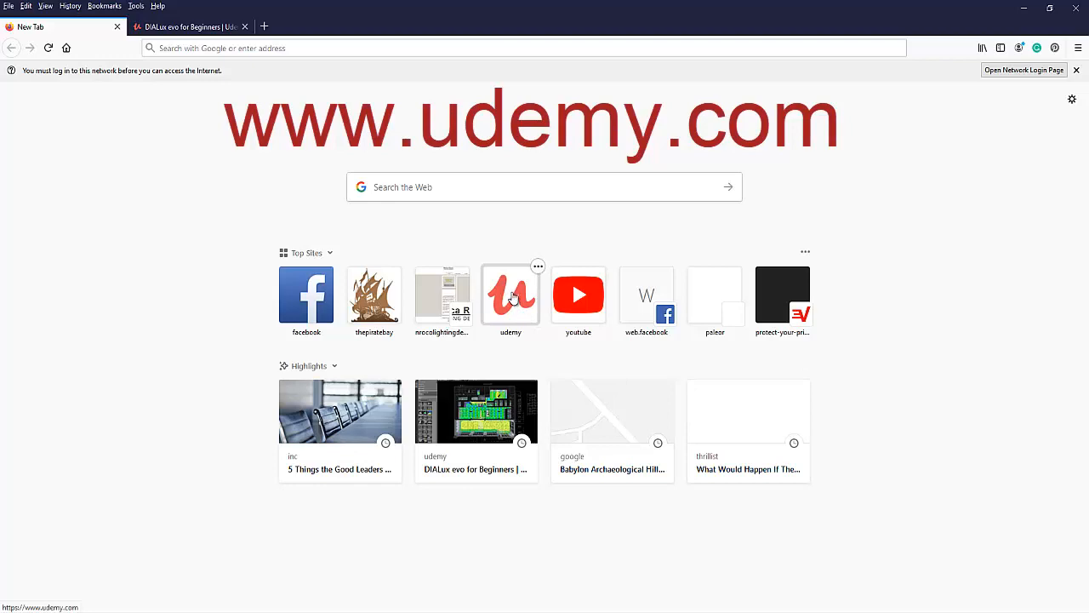
left_click(511, 295)
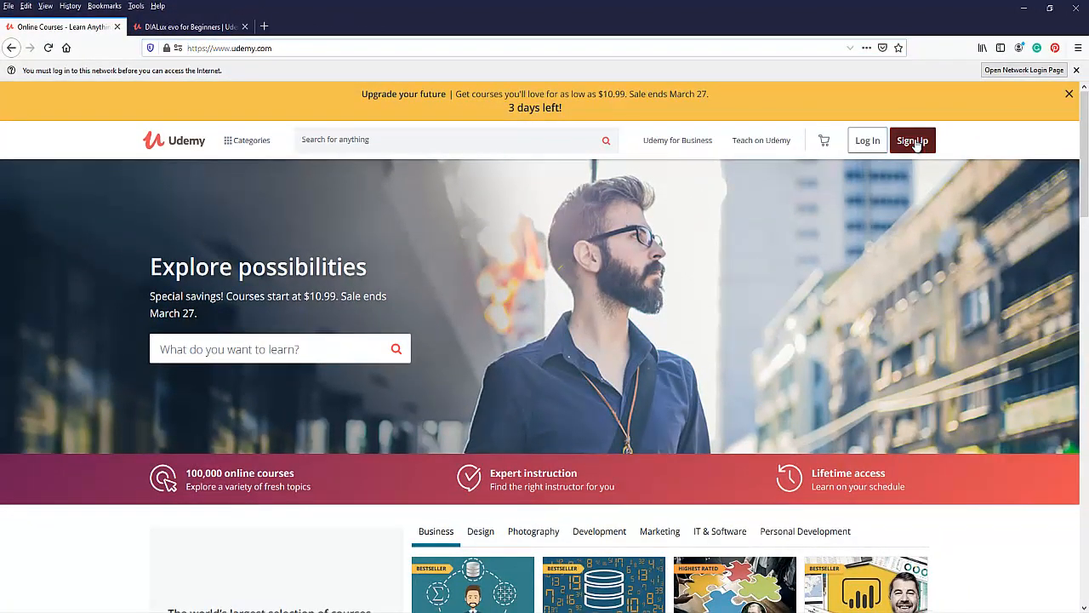
Step: Dismiss the sign-up form and log in with the saved account credentials
left_click(912, 139)
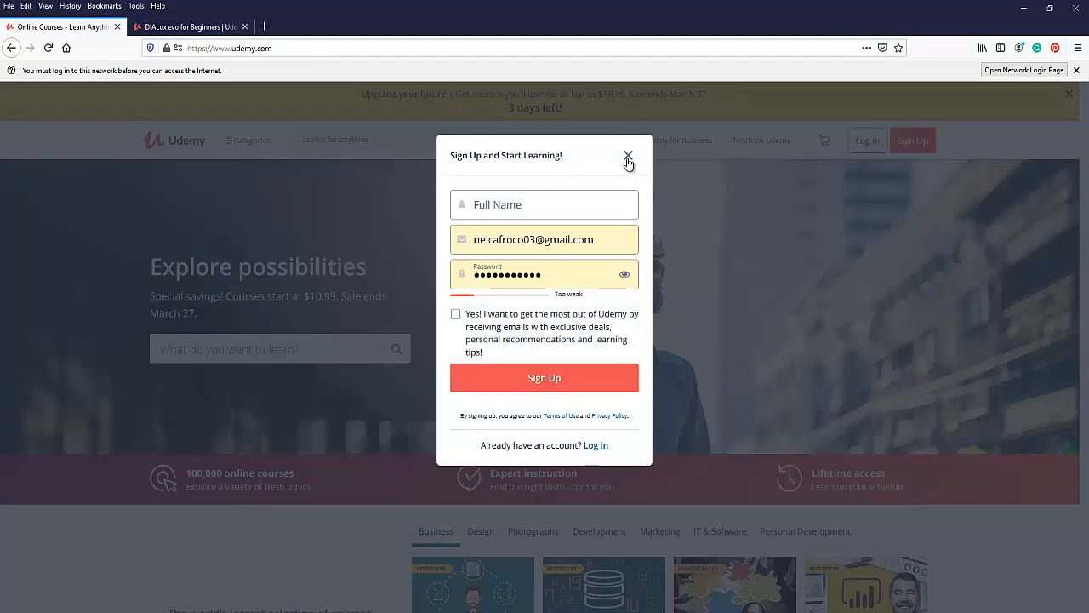
mouse_move(628, 157)
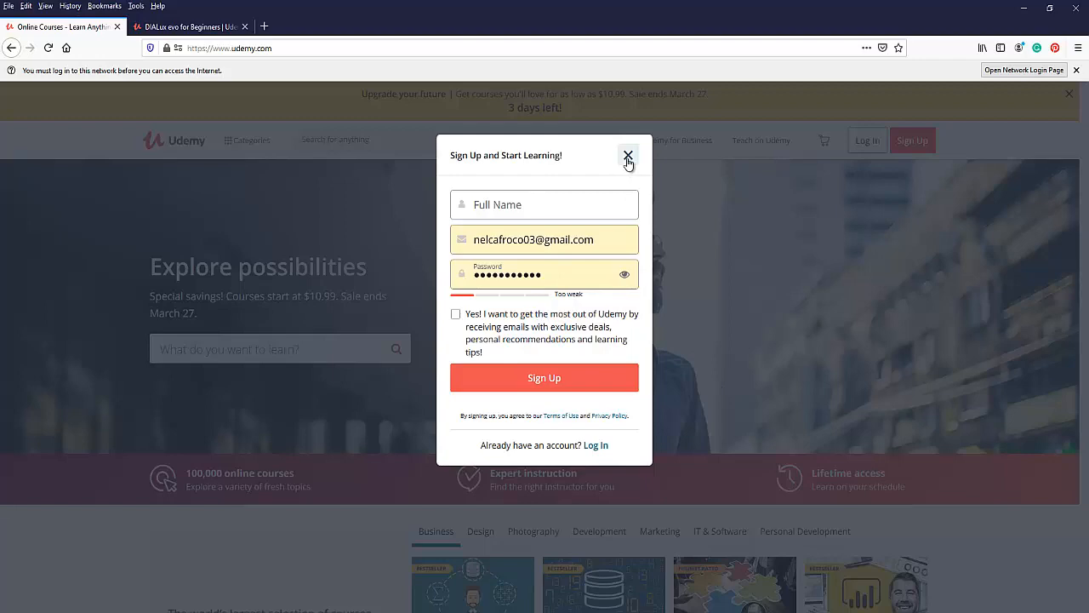
left_click(628, 156)
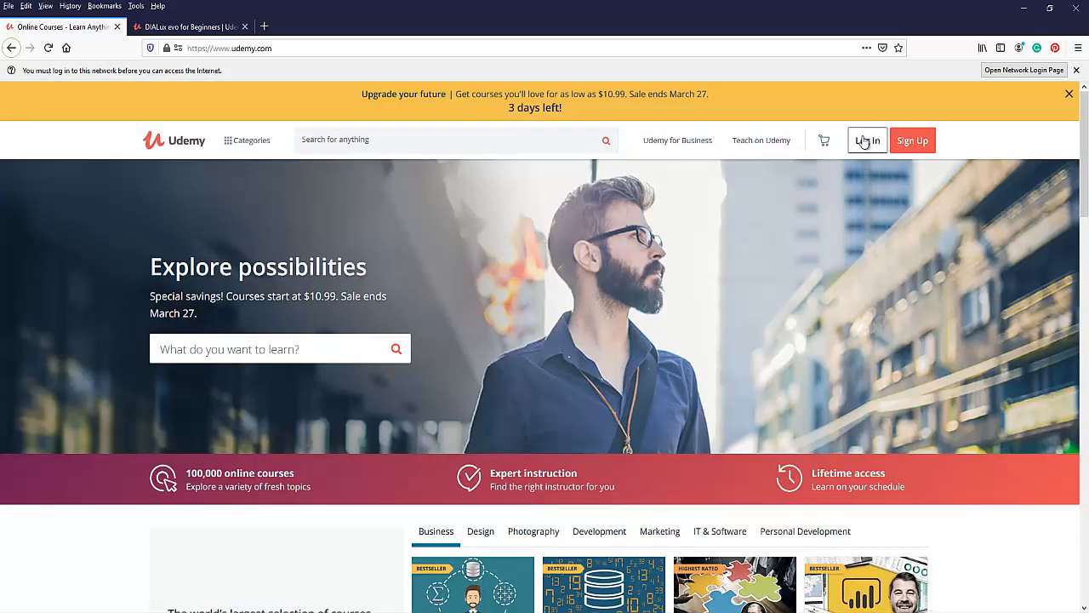
left_click(866, 139)
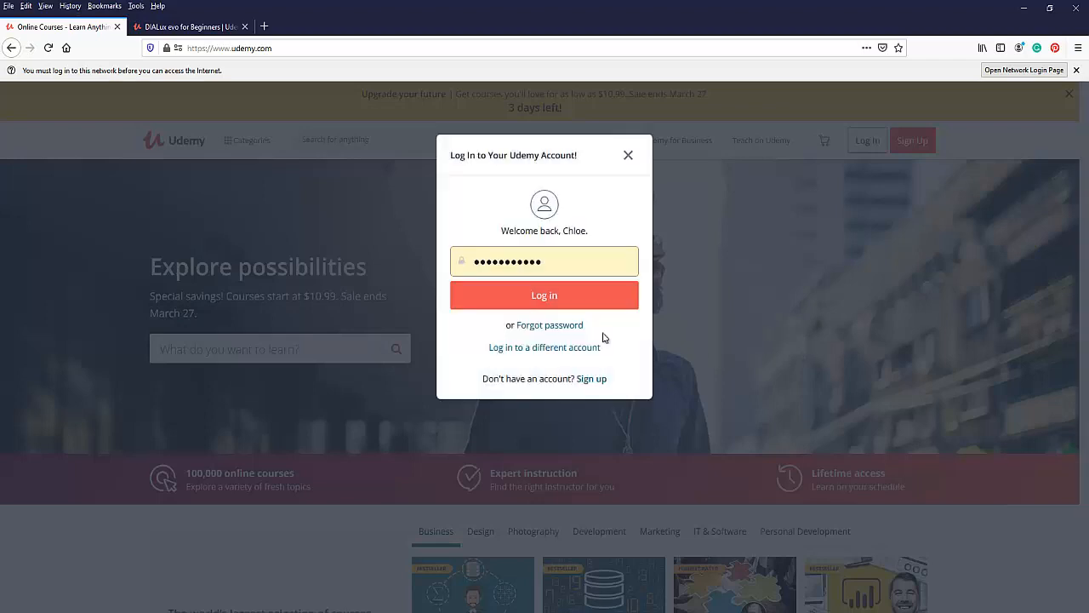
left_click(545, 296)
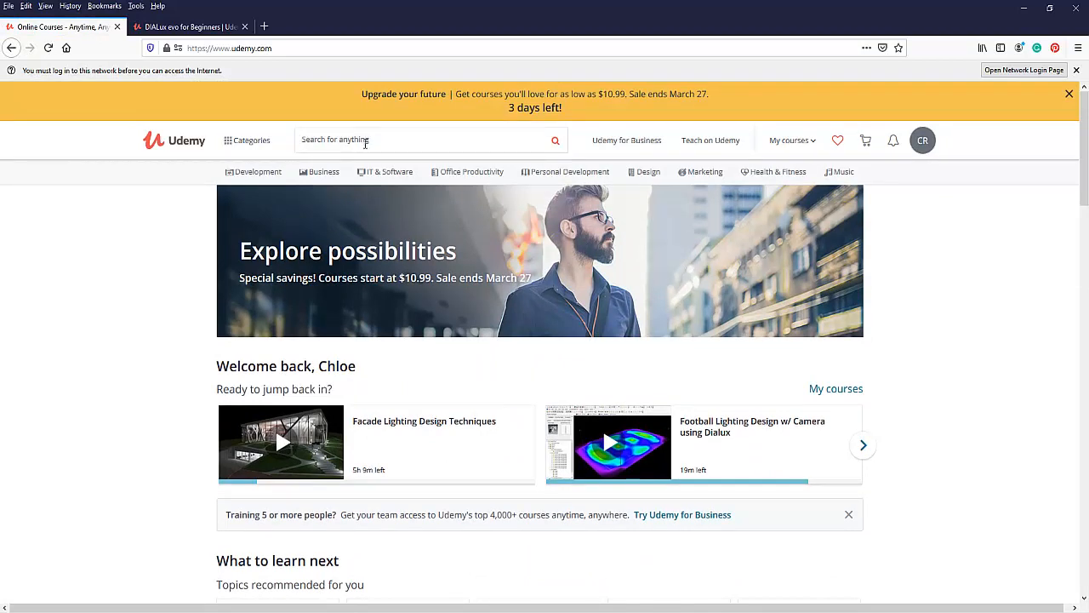
Step: Search Udemy for 'nelca roco' to list the instructor's courses
type("ne")
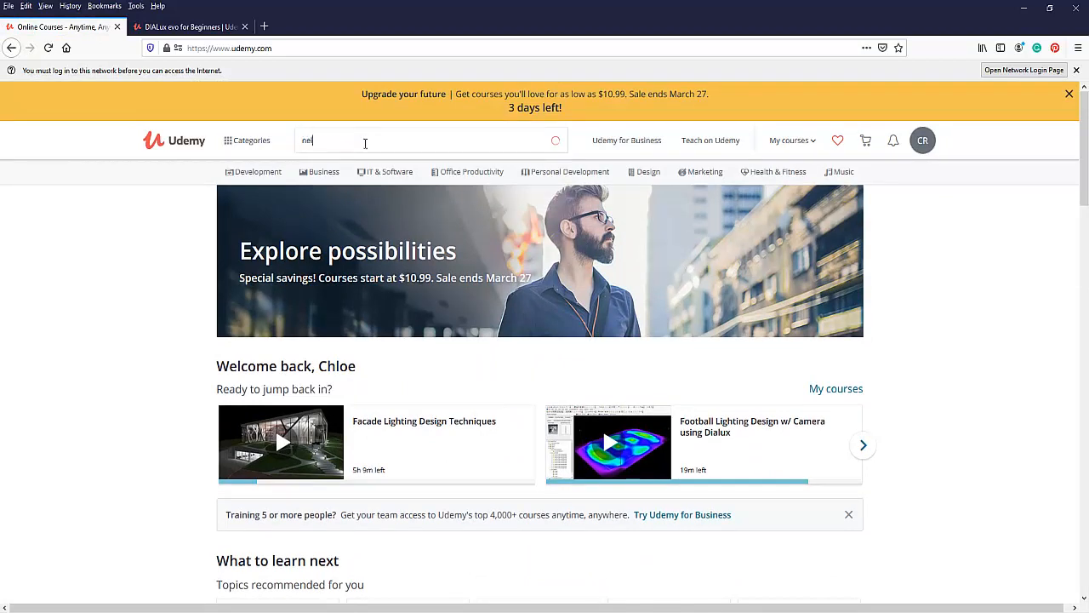
type("nelca roco")
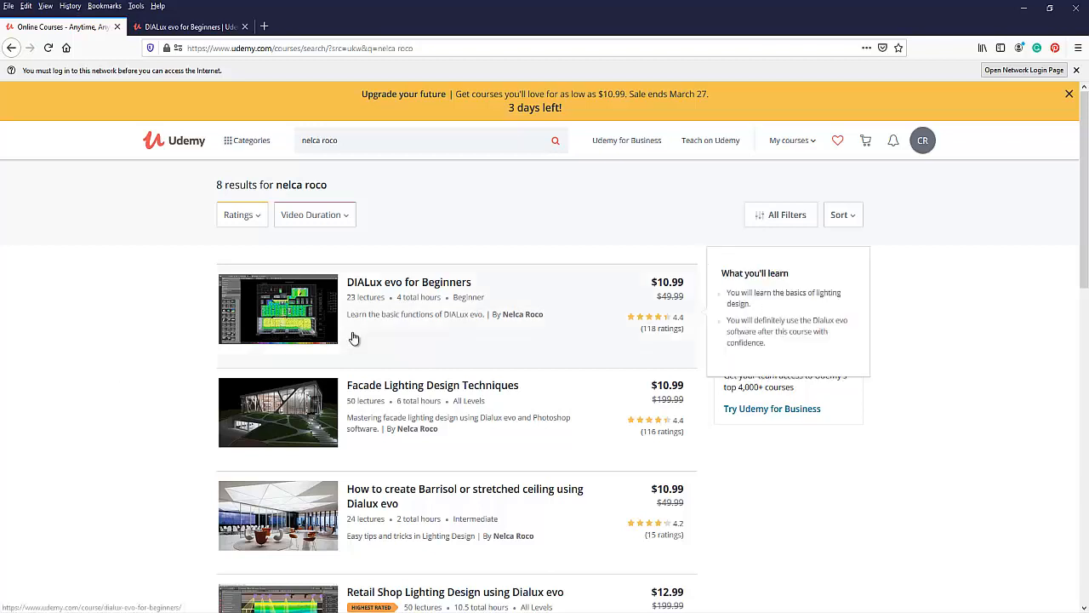
mouse_move(406, 326)
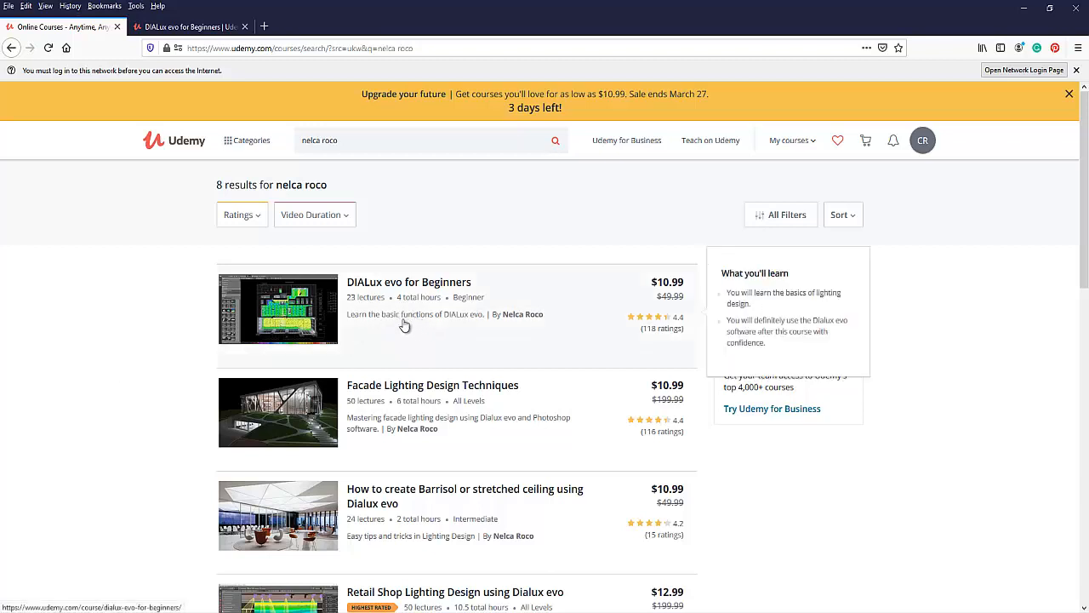
mouse_move(454, 323)
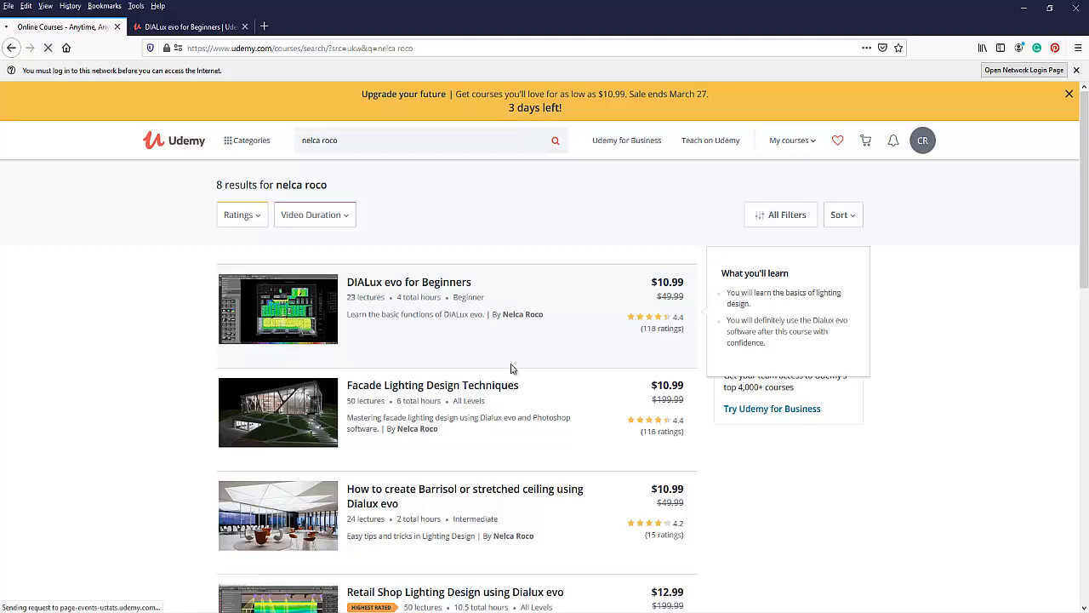
Step: Load the DIALux evo for Beginners course page and scroll to the Apply Coupon area
left_click(408, 283)
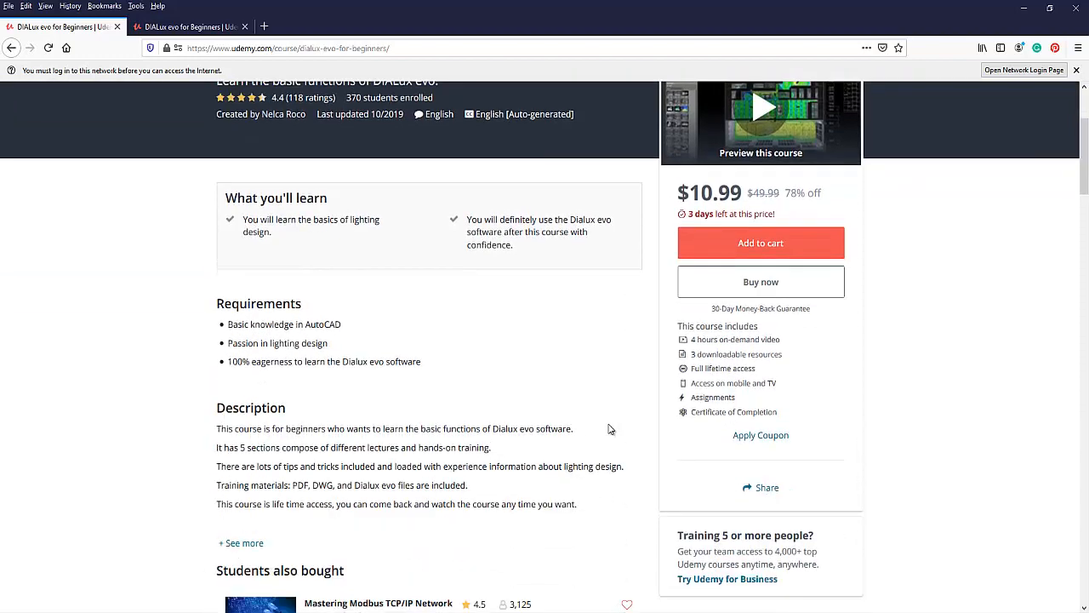
scroll("down", 3)
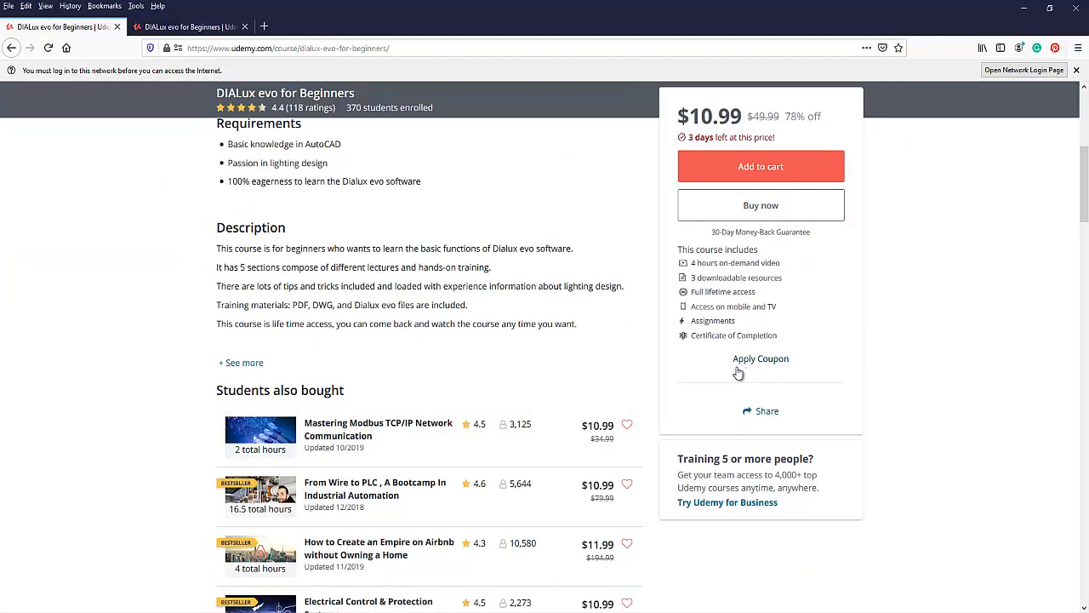
mouse_move(783, 385)
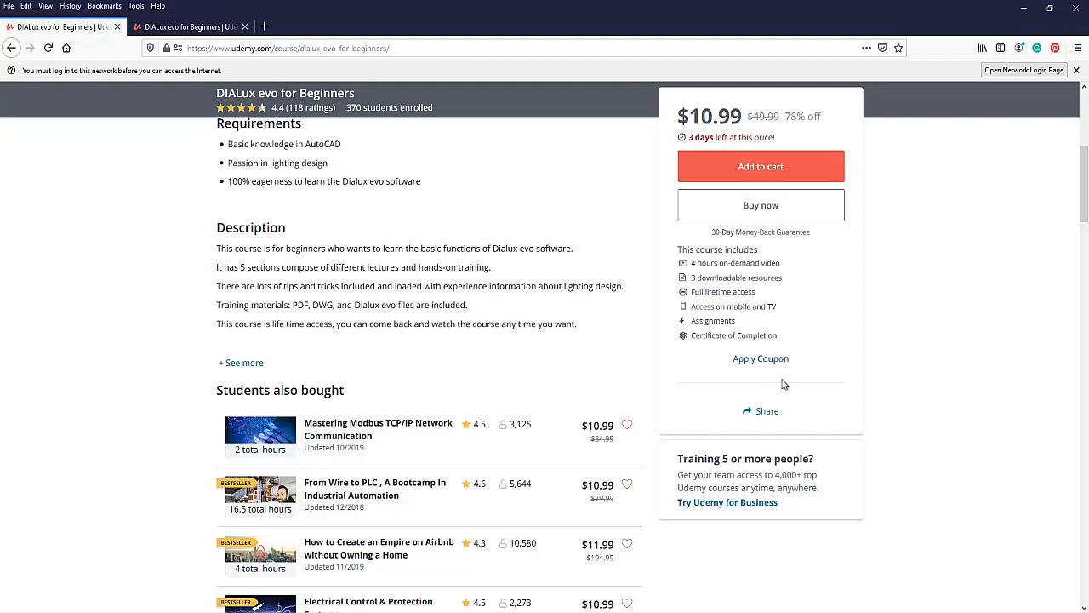
mouse_move(783, 388)
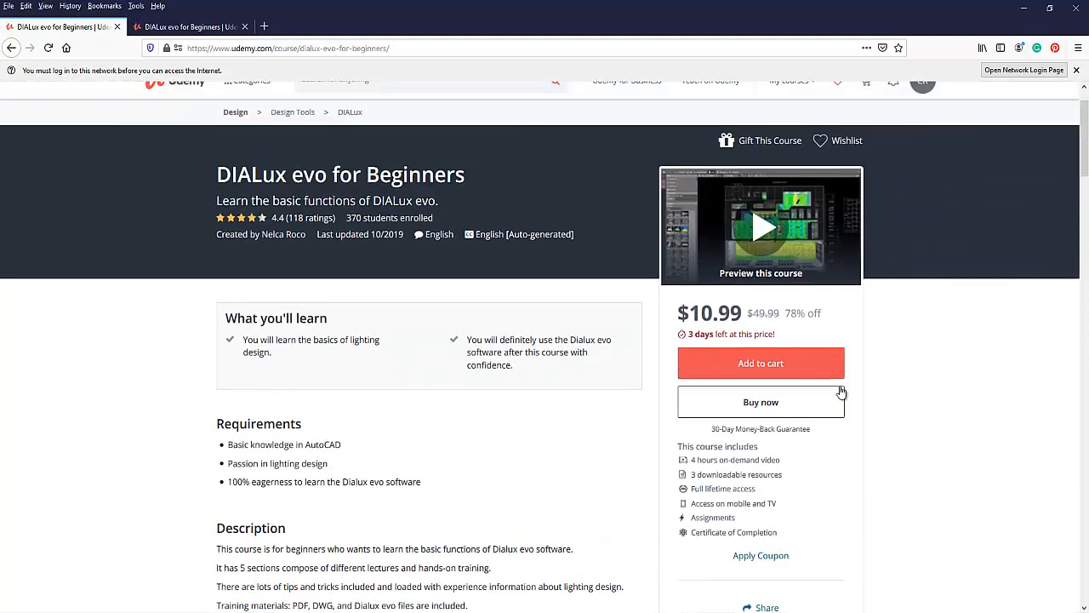
scroll("down", 3)
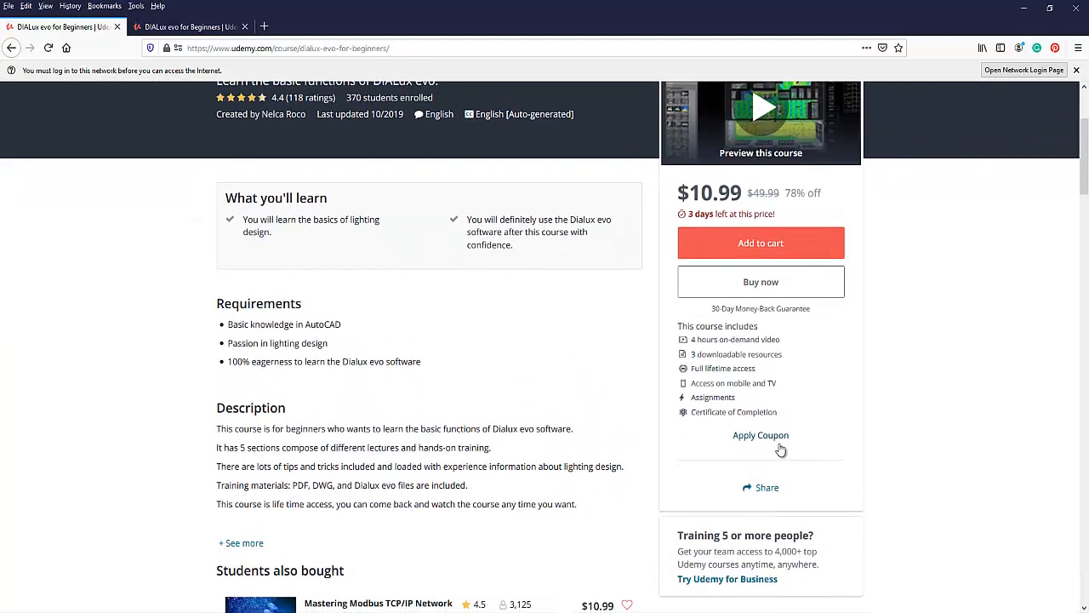
mouse_move(785, 440)
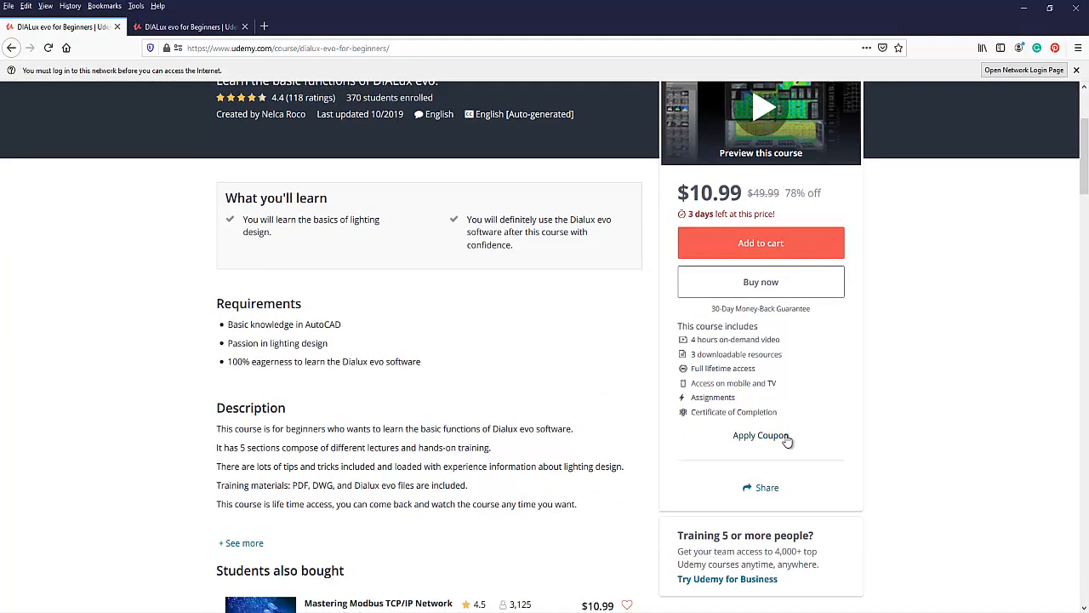
mouse_move(828, 449)
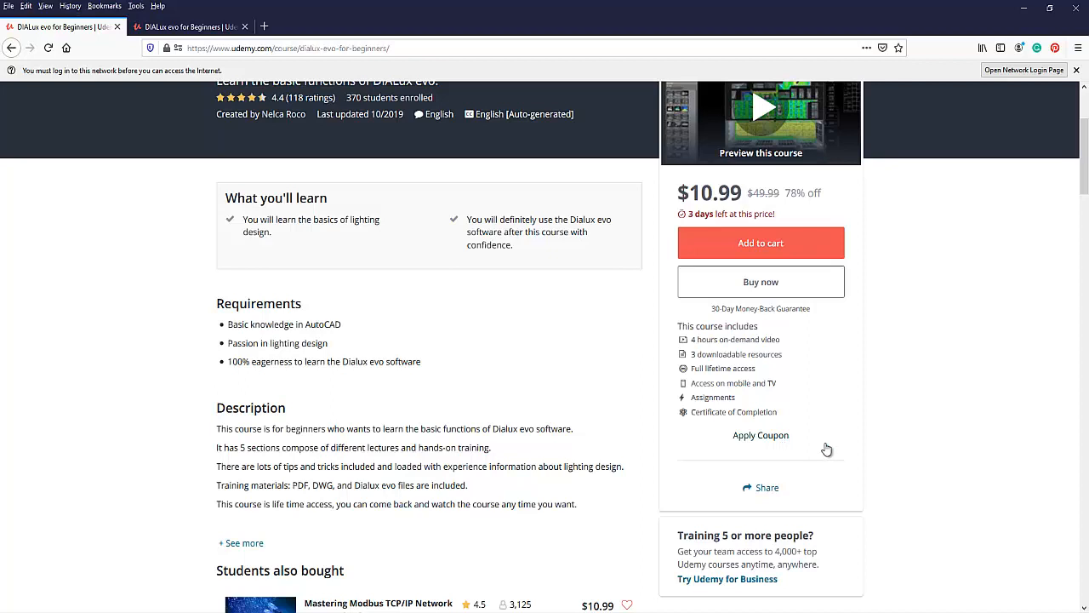
mouse_move(773, 453)
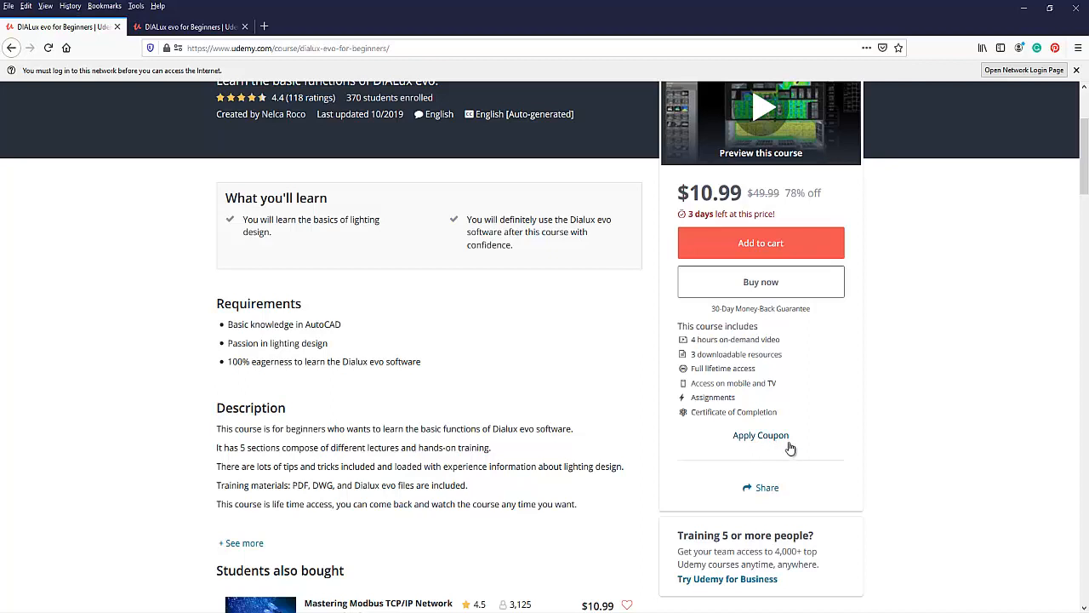
mouse_move(766, 441)
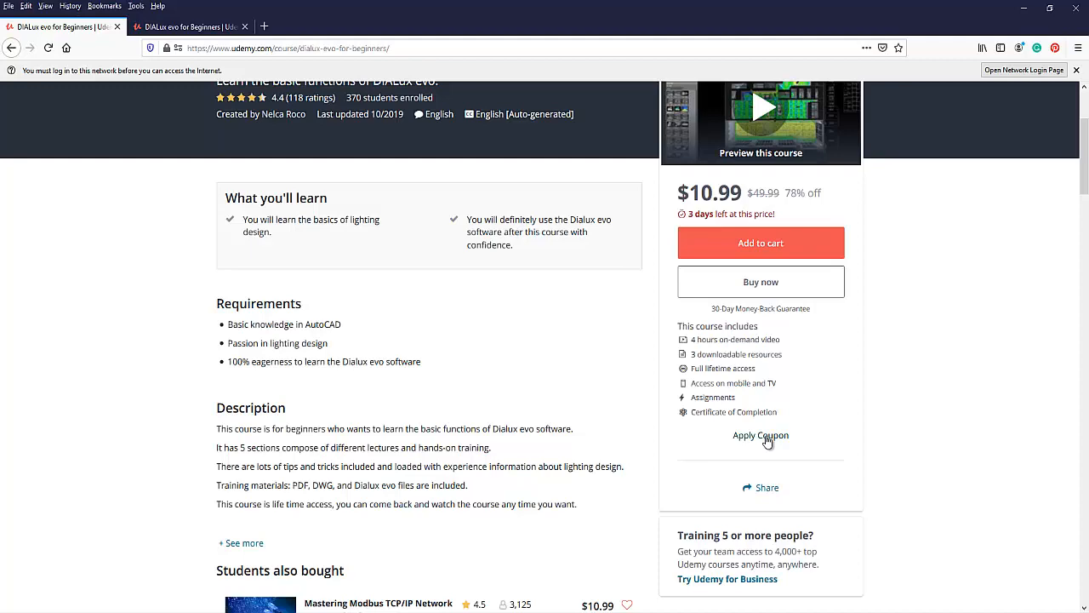
mouse_move(766, 441)
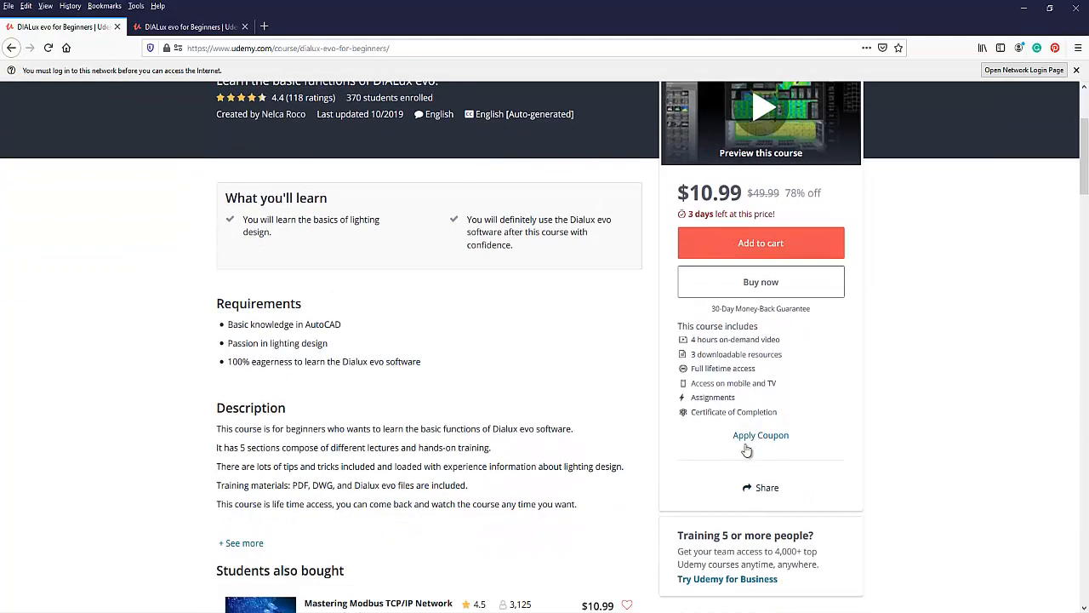
mouse_move(782, 446)
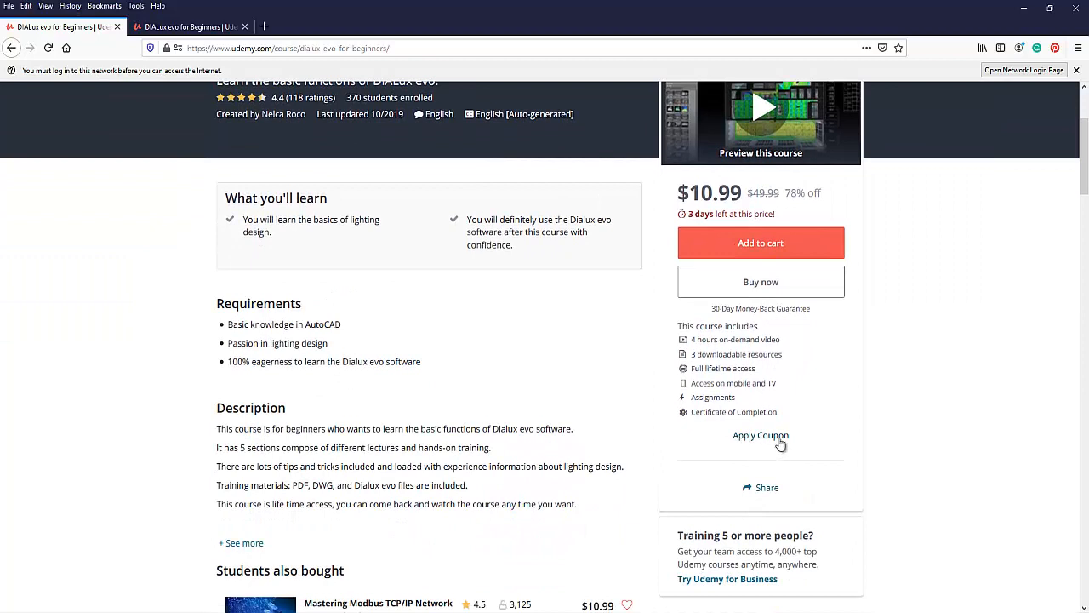
Step: Apply coupon code EVO101, dropping the course price to Free (100% off)
left_click(759, 436)
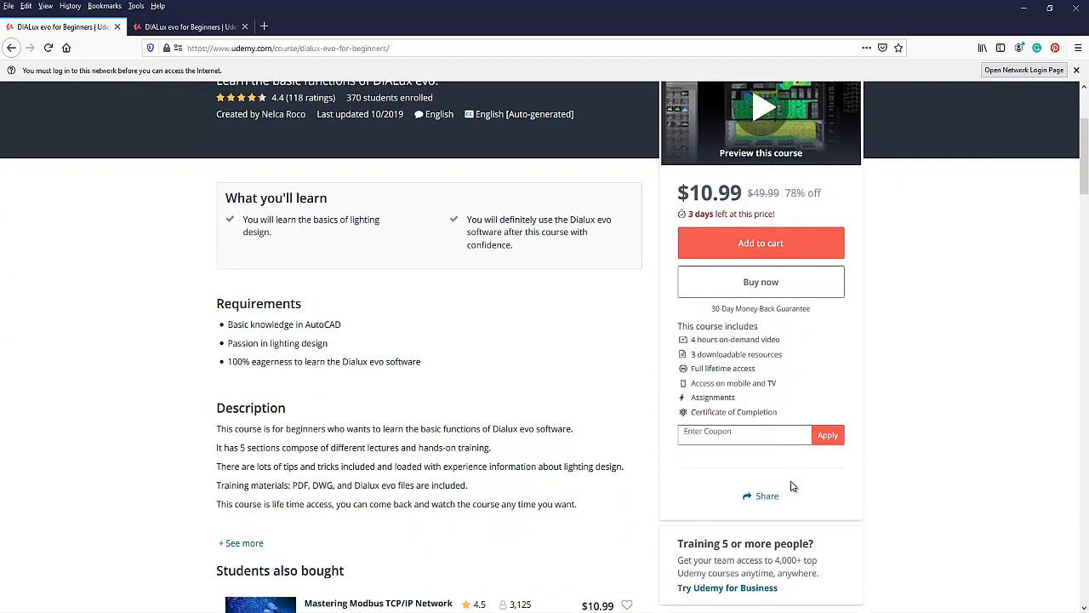
left_click(744, 434)
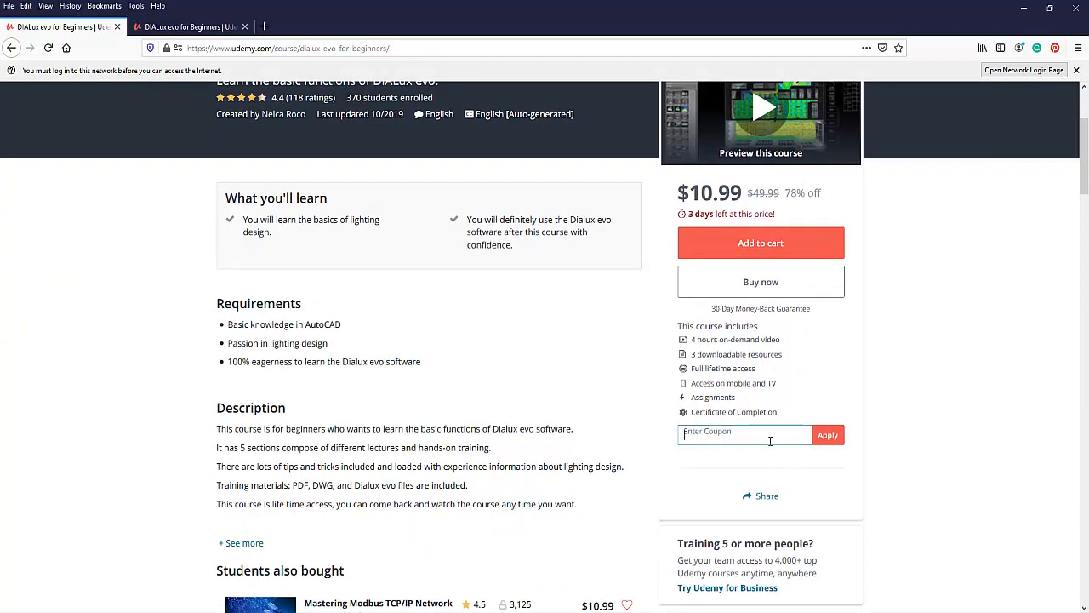
type("EVO")
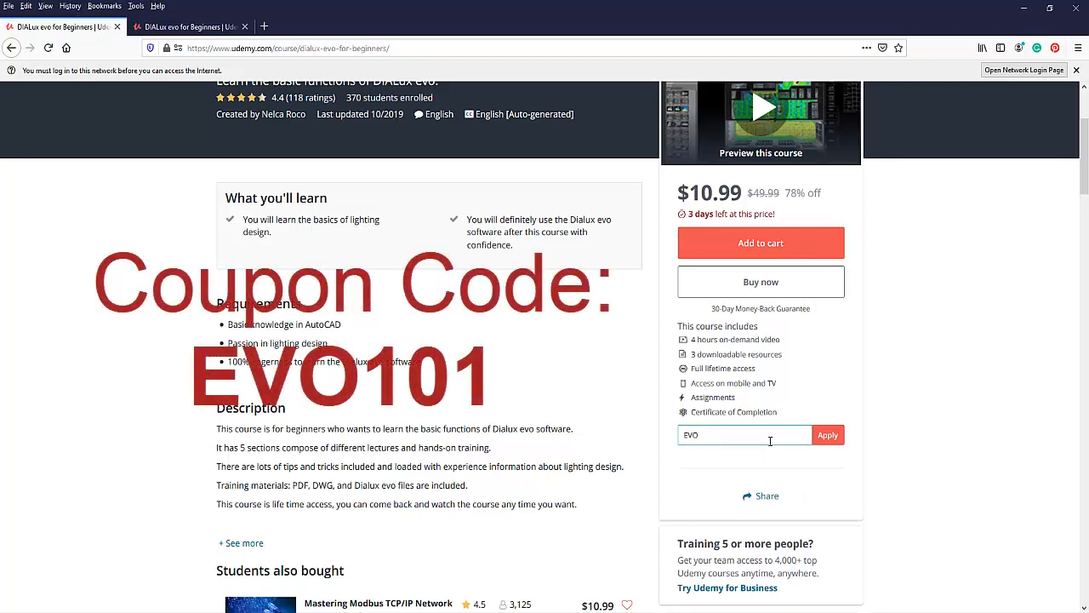
type("101")
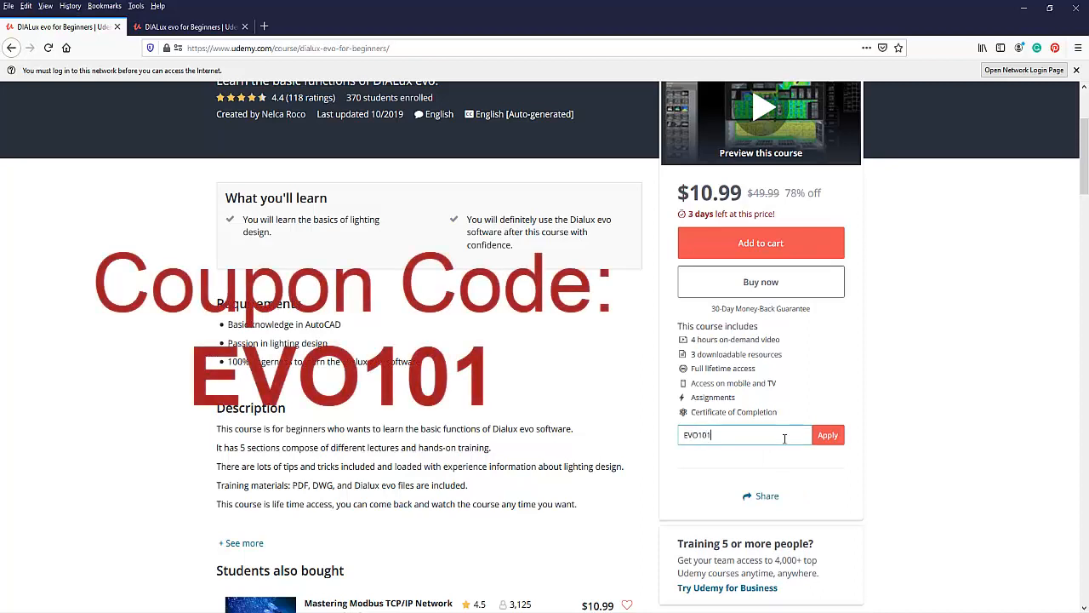
left_click(827, 436)
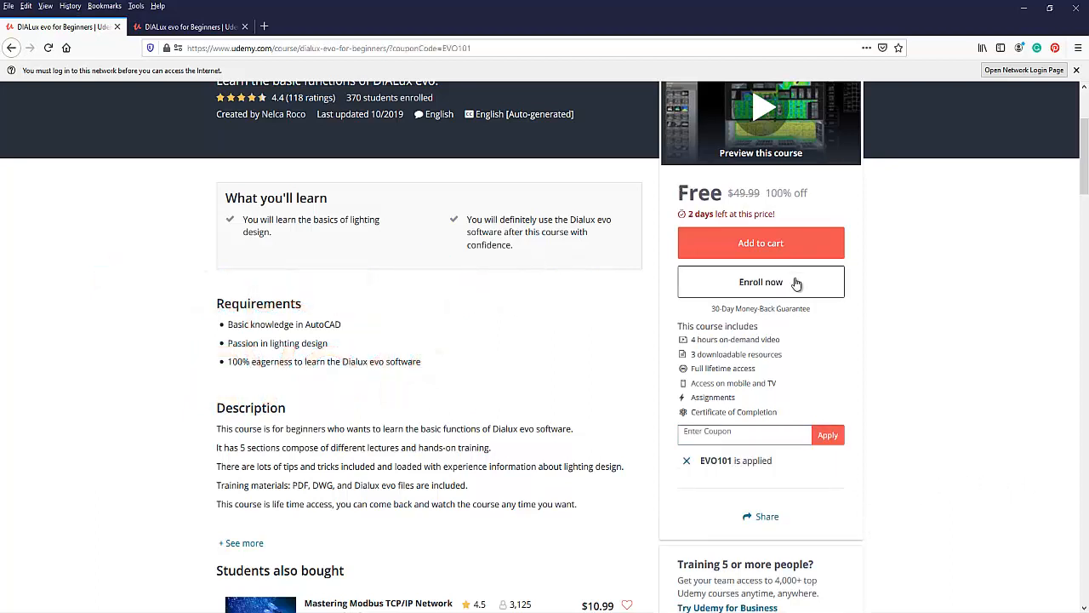
scroll("up", 3)
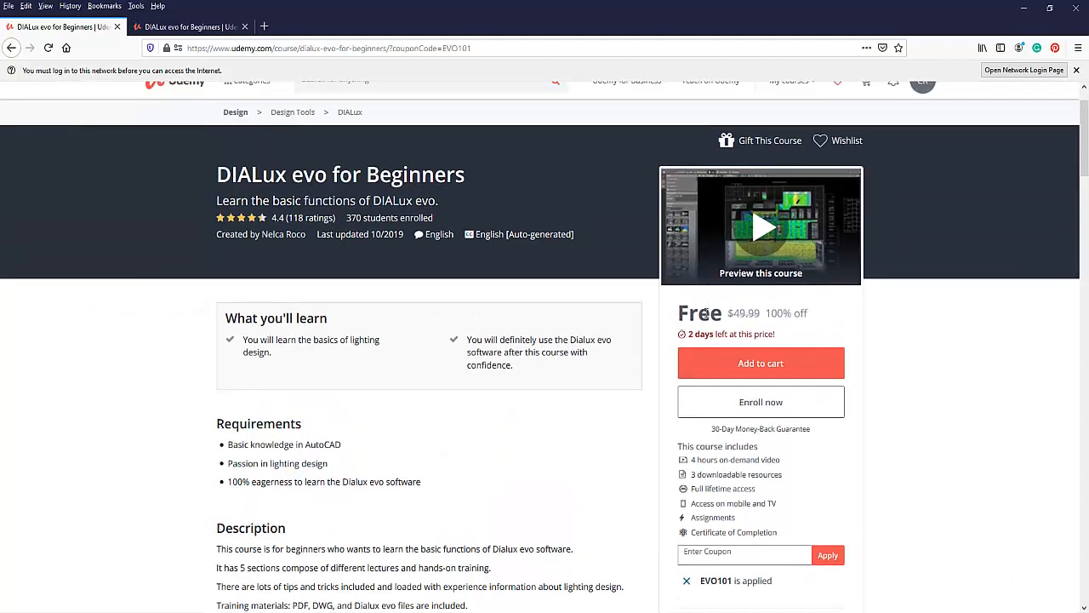
mouse_move(752, 414)
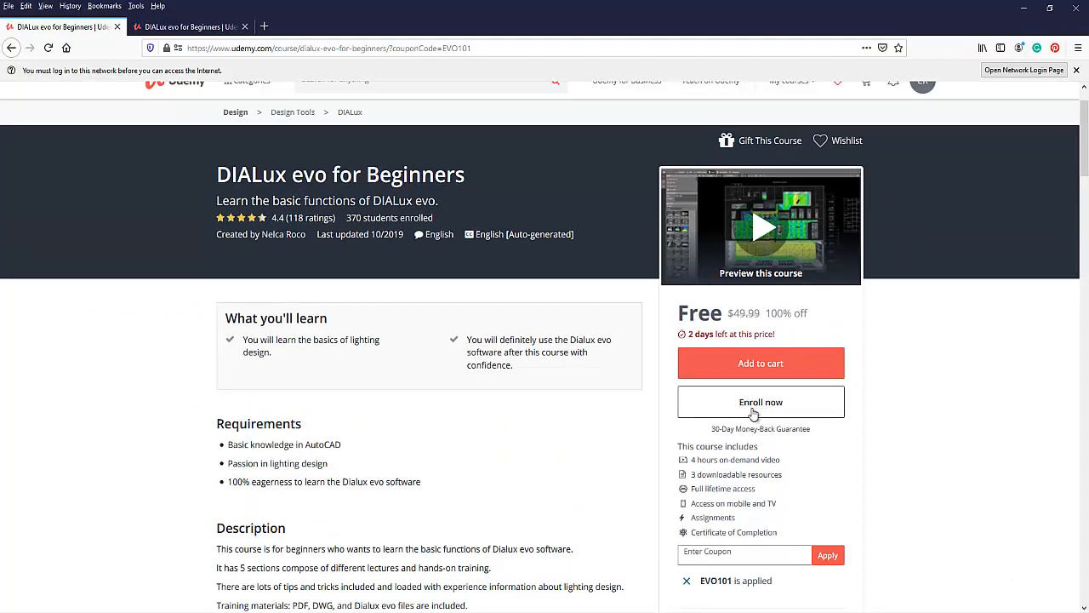
mouse_move(923, 434)
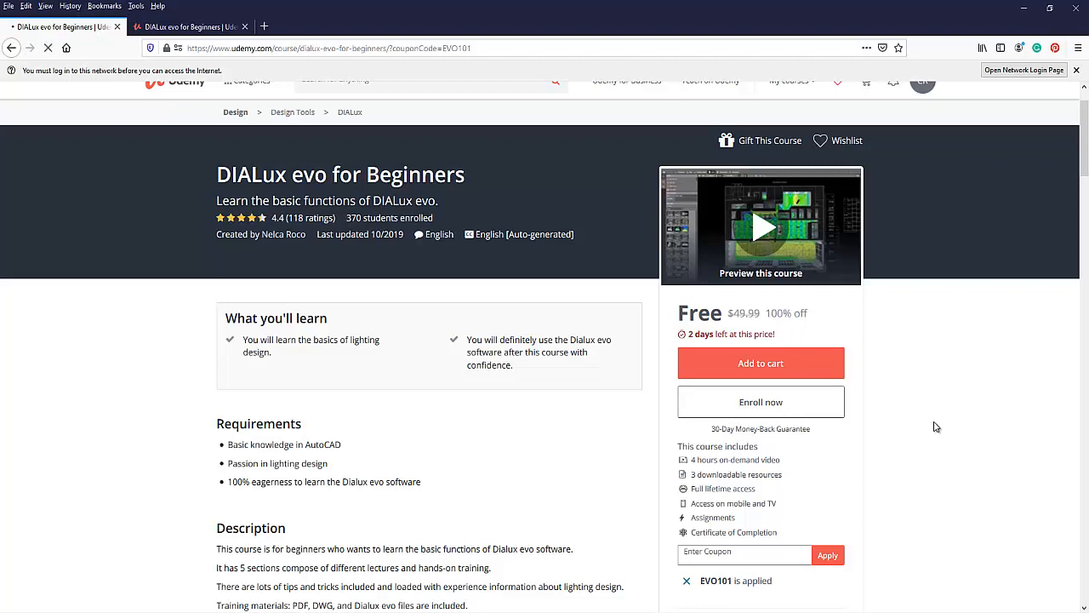
Step: Enroll in DIALux evo for Beginners for free via 'Enroll now'
left_click(759, 402)
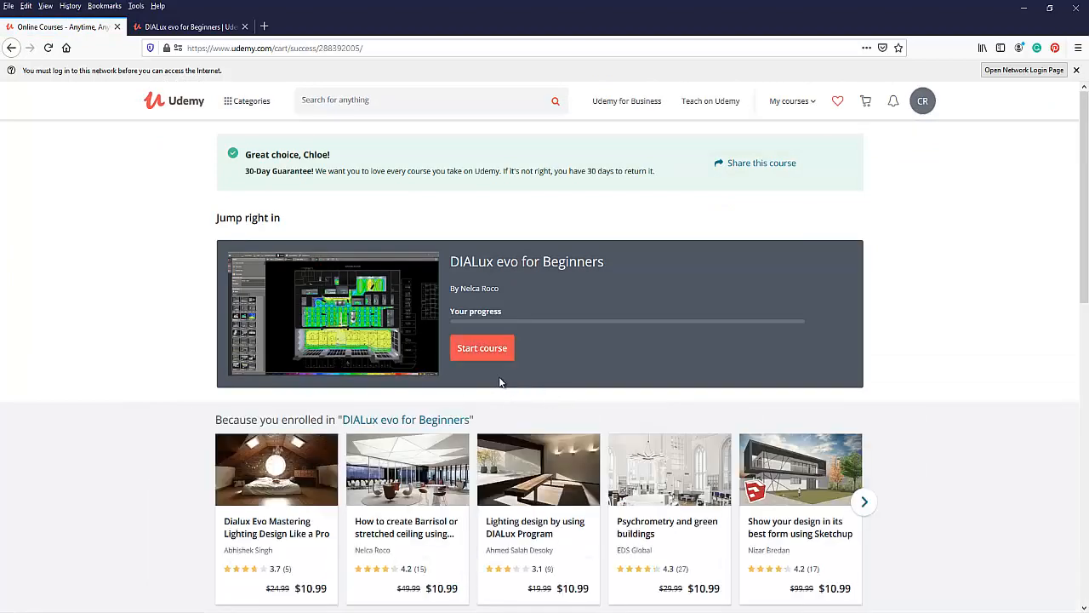
scroll("down", 3)
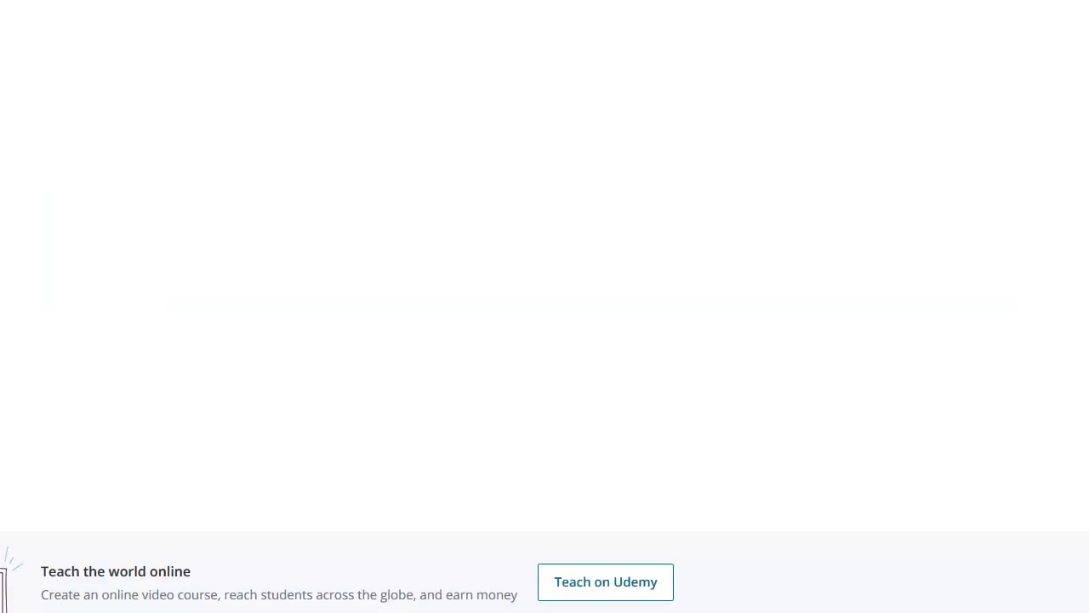
mouse_move(785, 494)
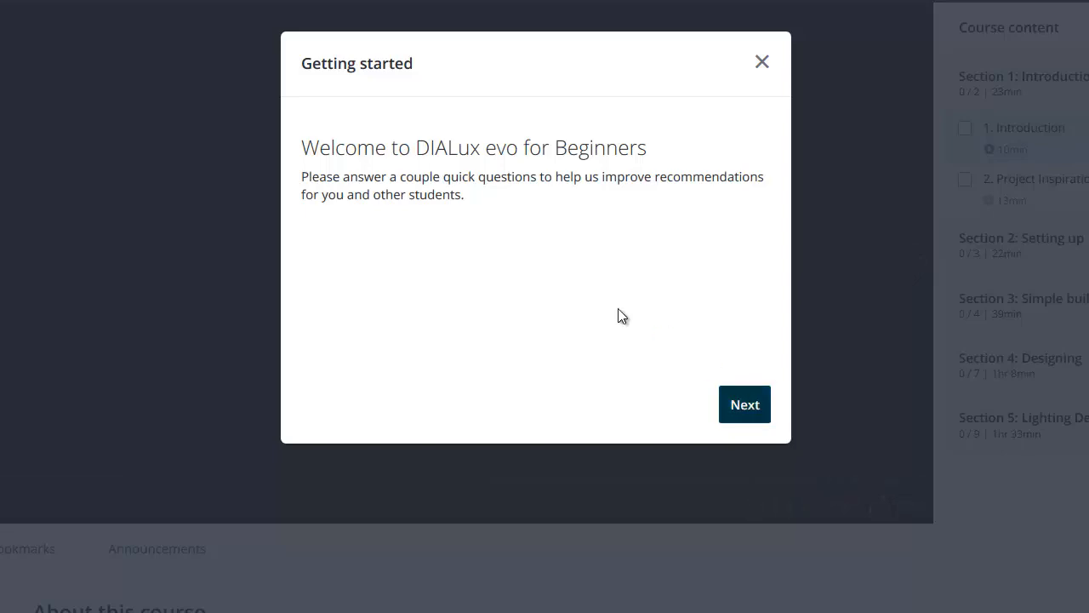
Step: Answer some familiarity, professional reasons, and solving a specific challenge at work
left_click(744, 404)
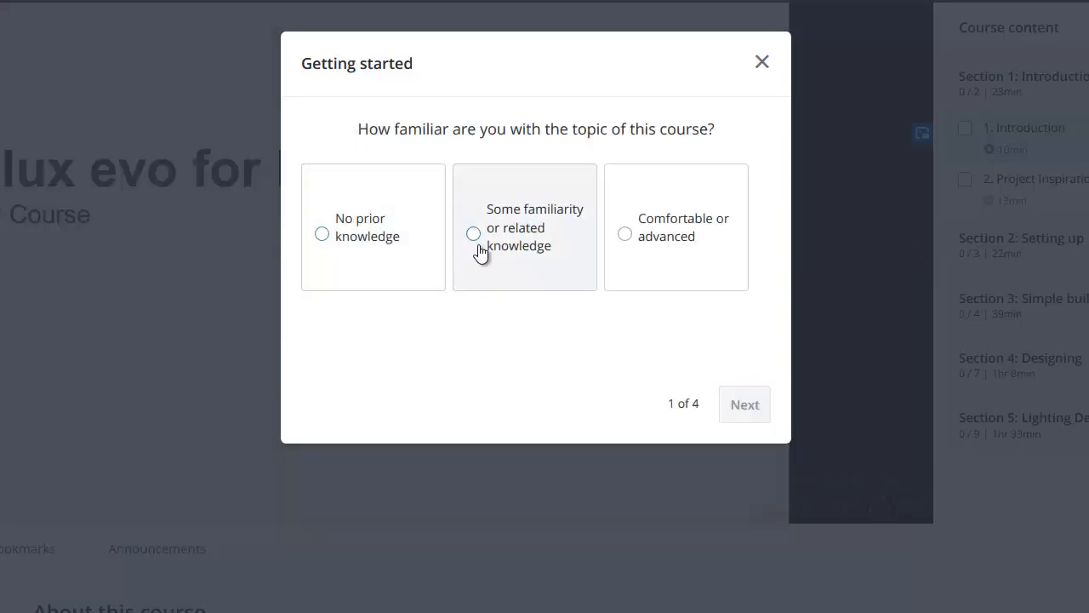
left_click(473, 233)
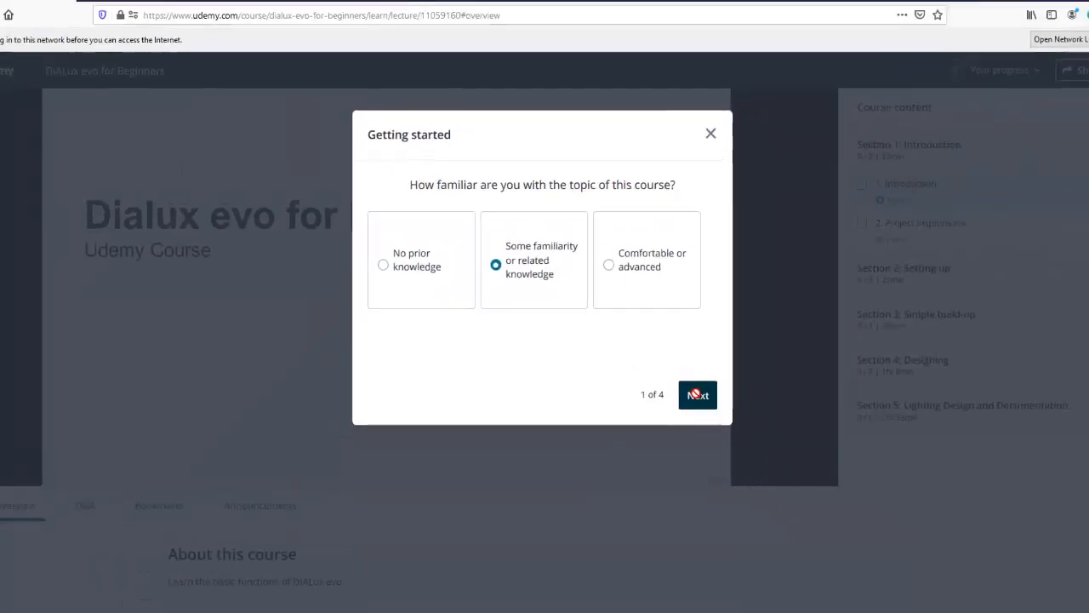
left_click(697, 395)
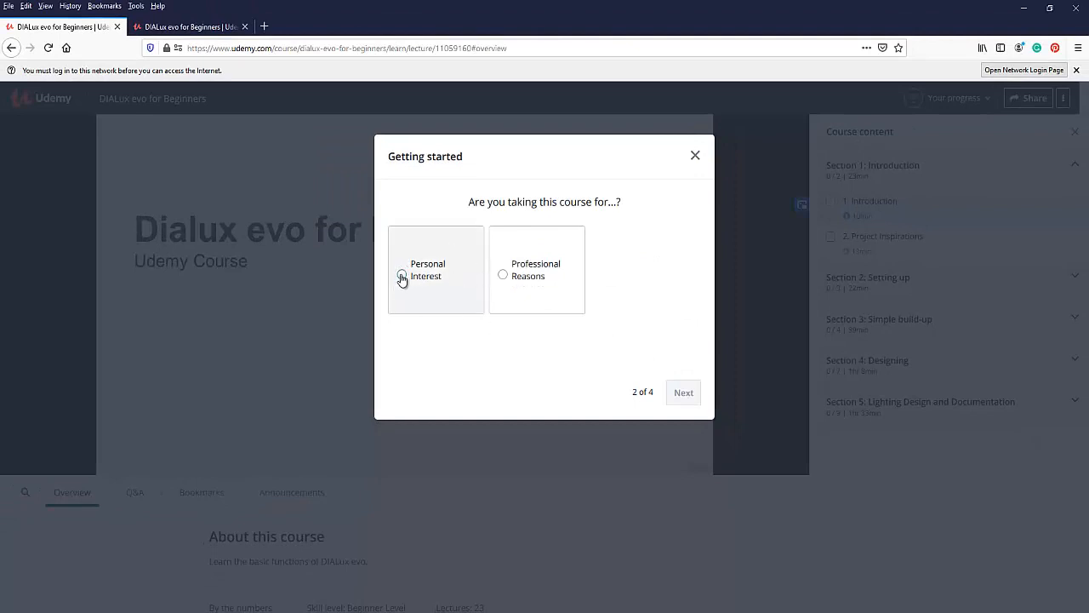
left_click(504, 274)
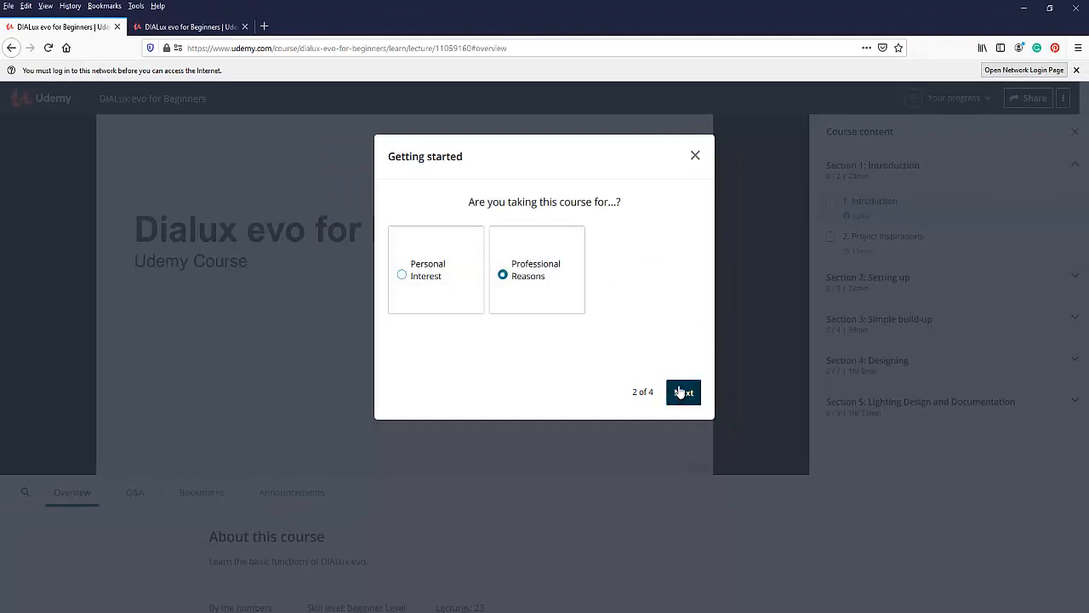
left_click(682, 391)
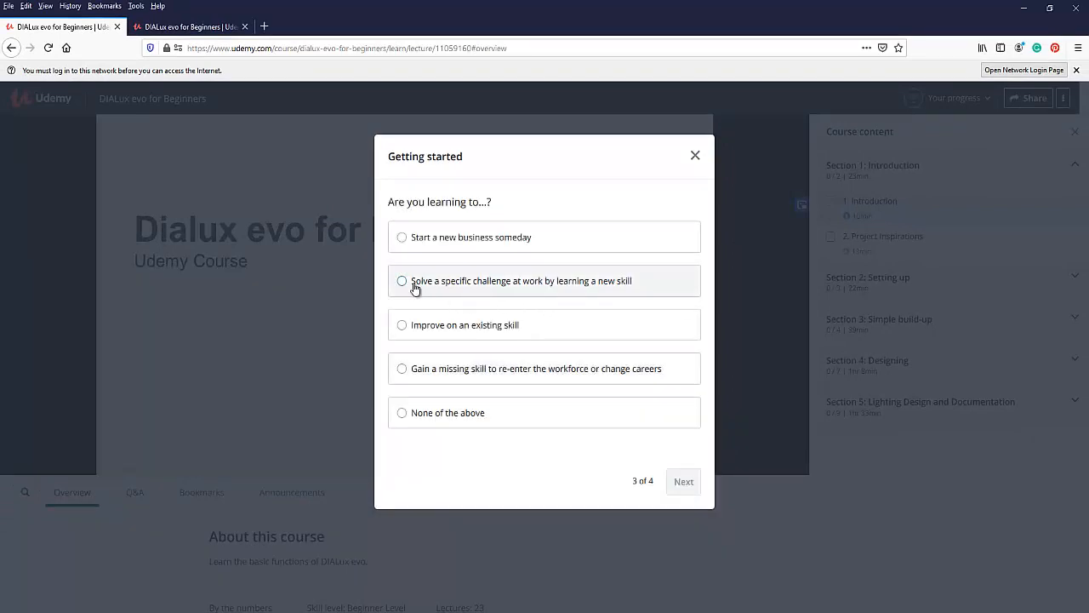
left_click(402, 279)
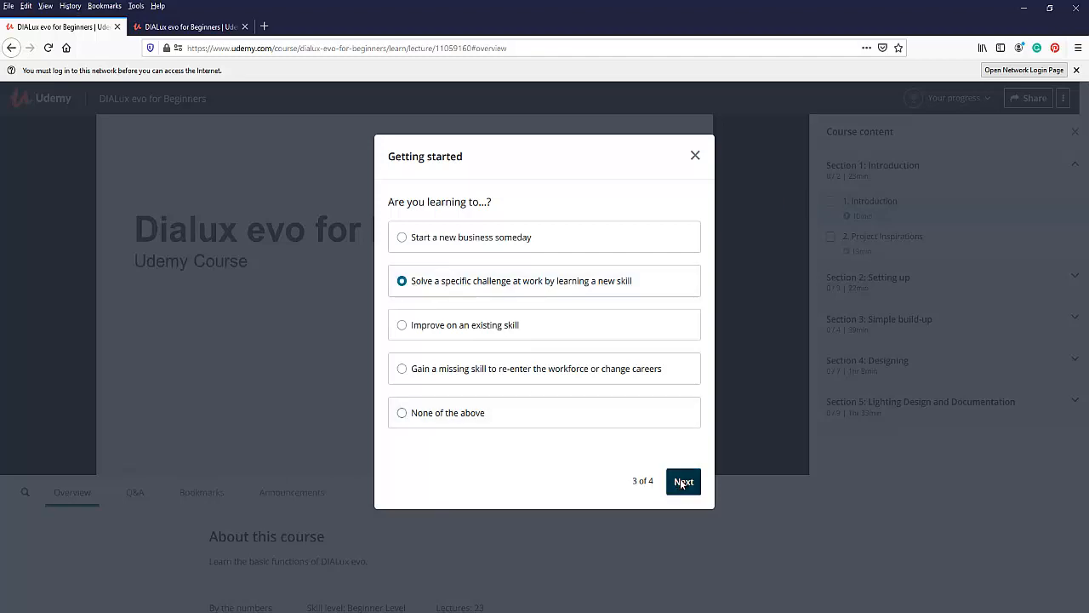
left_click(683, 480)
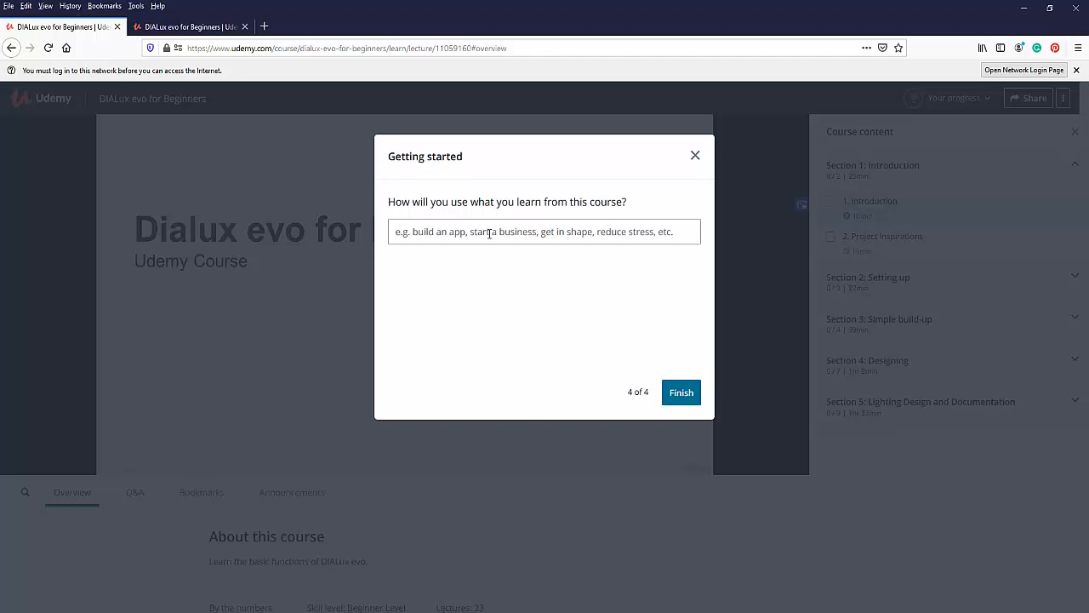
Step: Enter 'to use in lighting design' as the intended use and finish the questionnaire
left_click(544, 231)
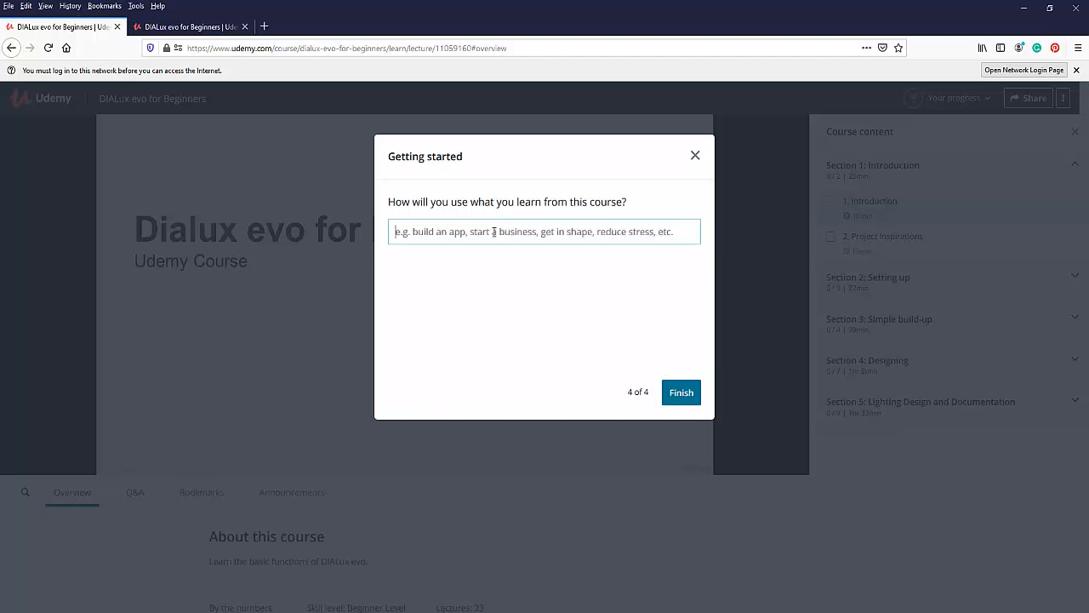
type("to use")
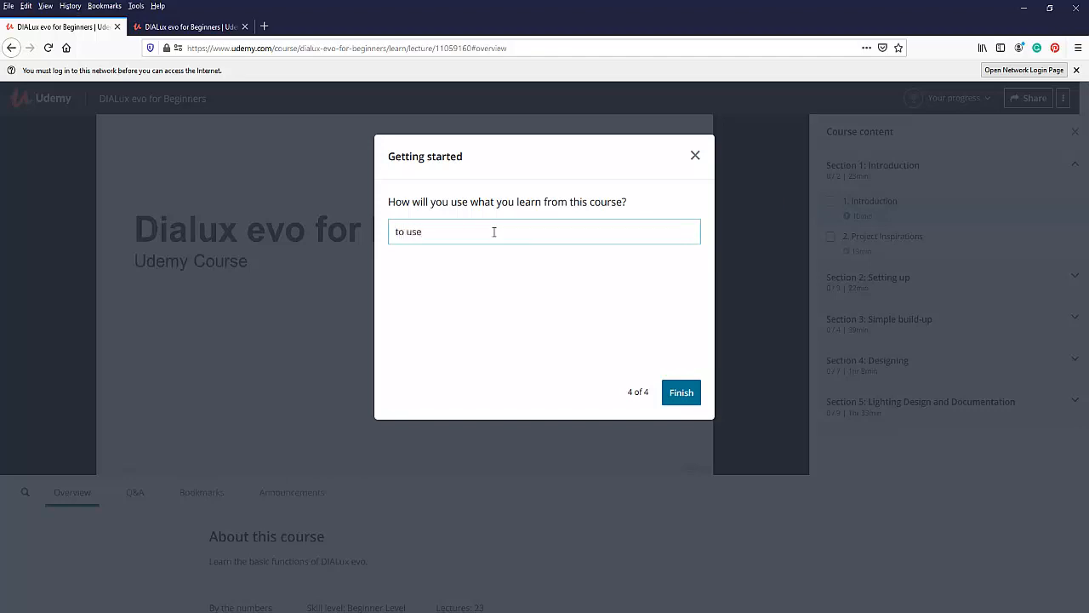
type("in lighting")
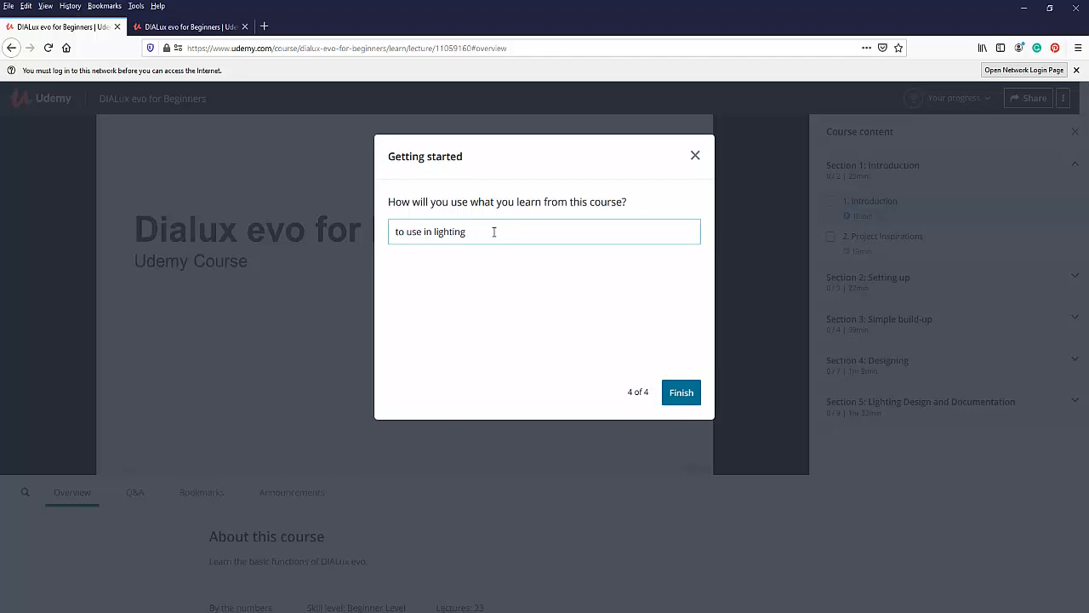
type("design")
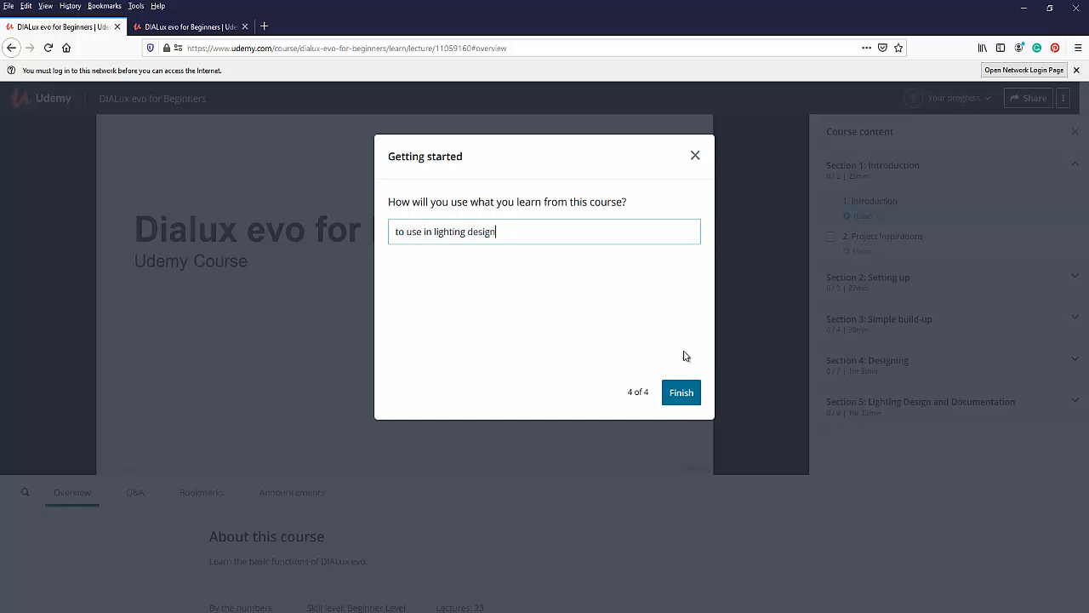
left_click(681, 392)
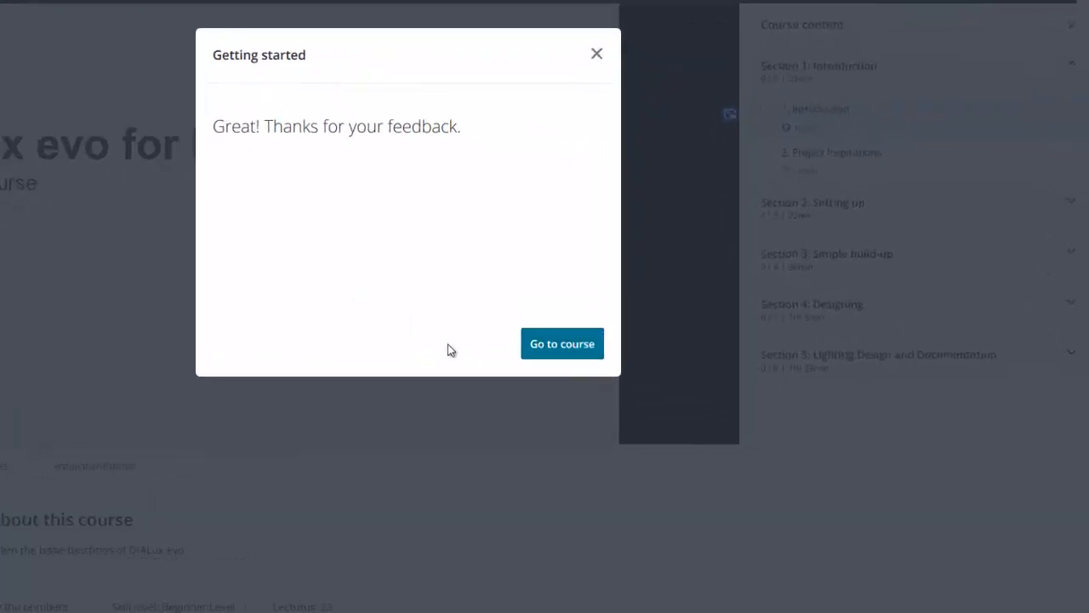
Step: Enter the course player, expand the curriculum and list the Importing Plans lecture resources
left_click(562, 344)
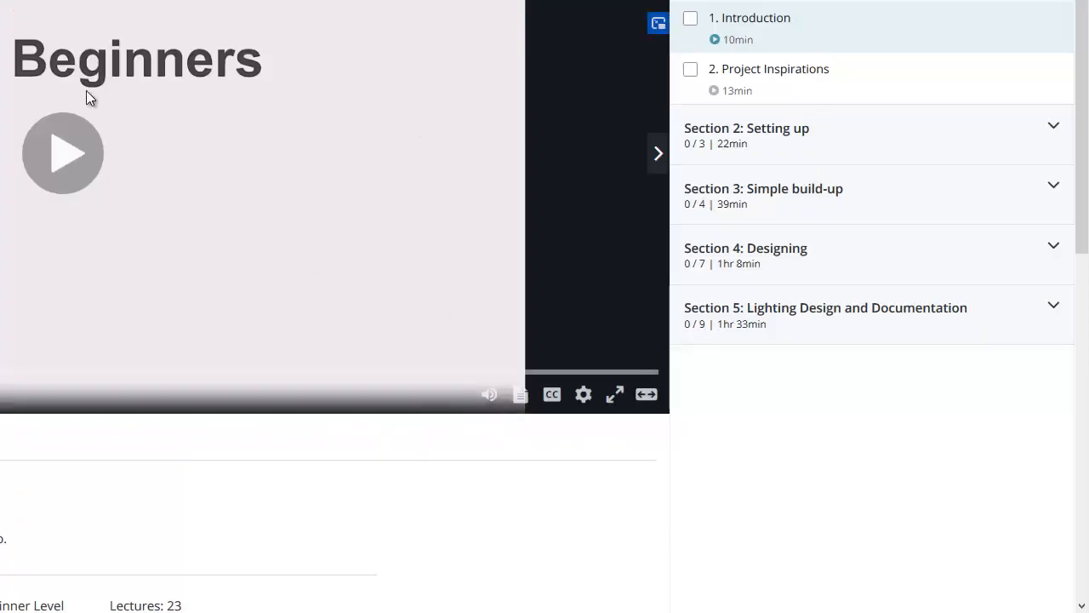
mouse_move(884, 55)
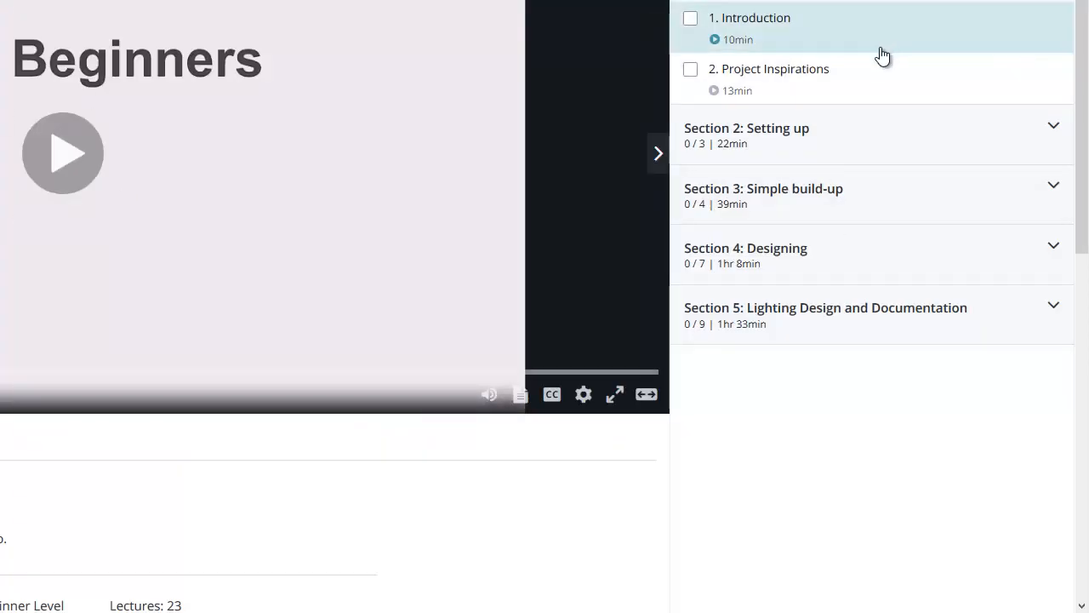
left_click(746, 134)
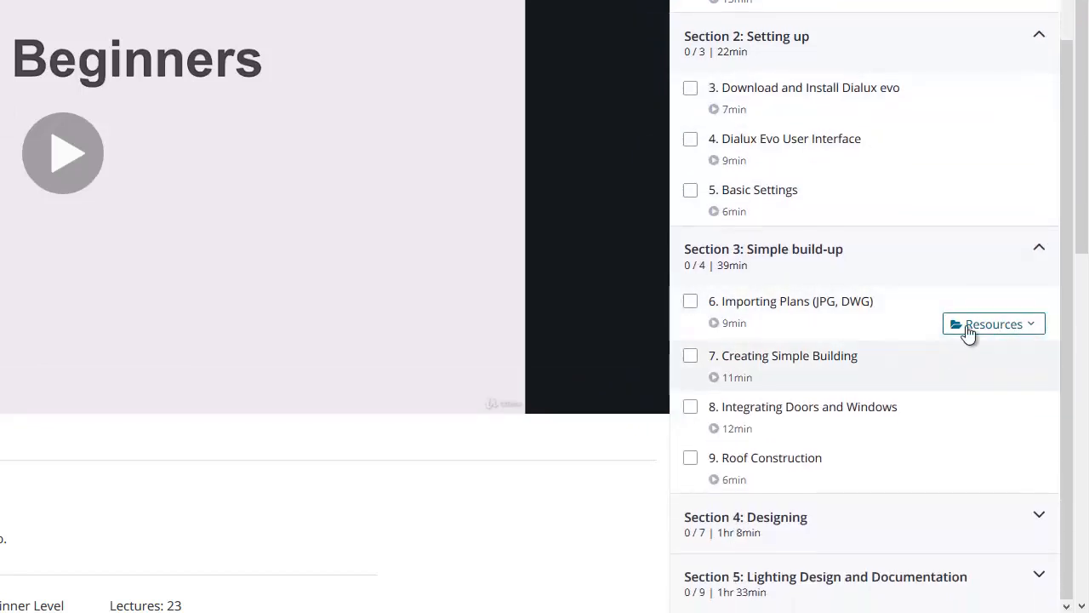
mouse_move(775, 361)
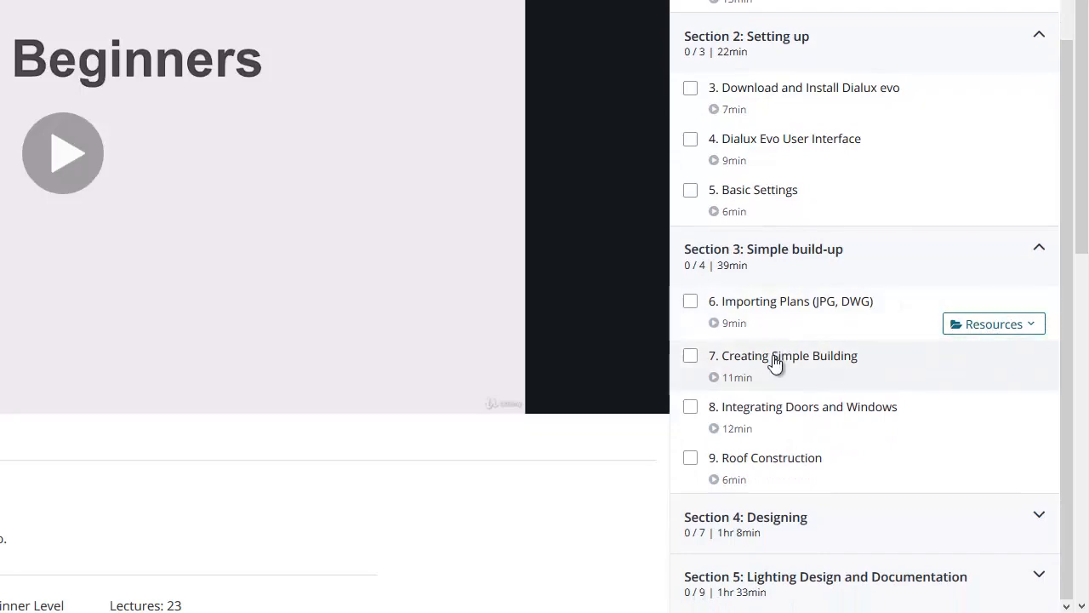
left_click(994, 323)
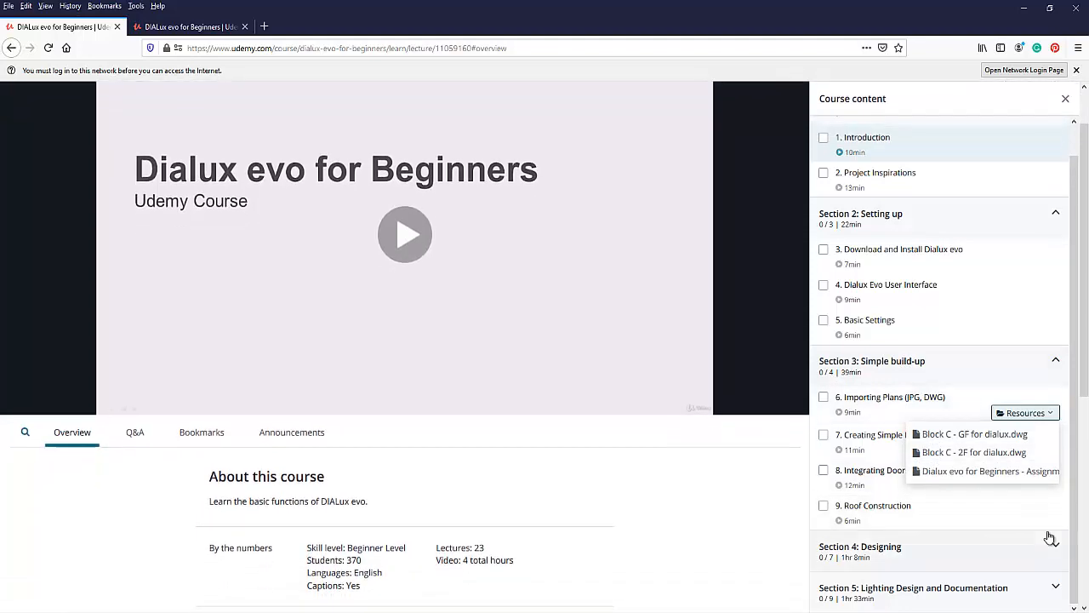
scroll("down", 3)
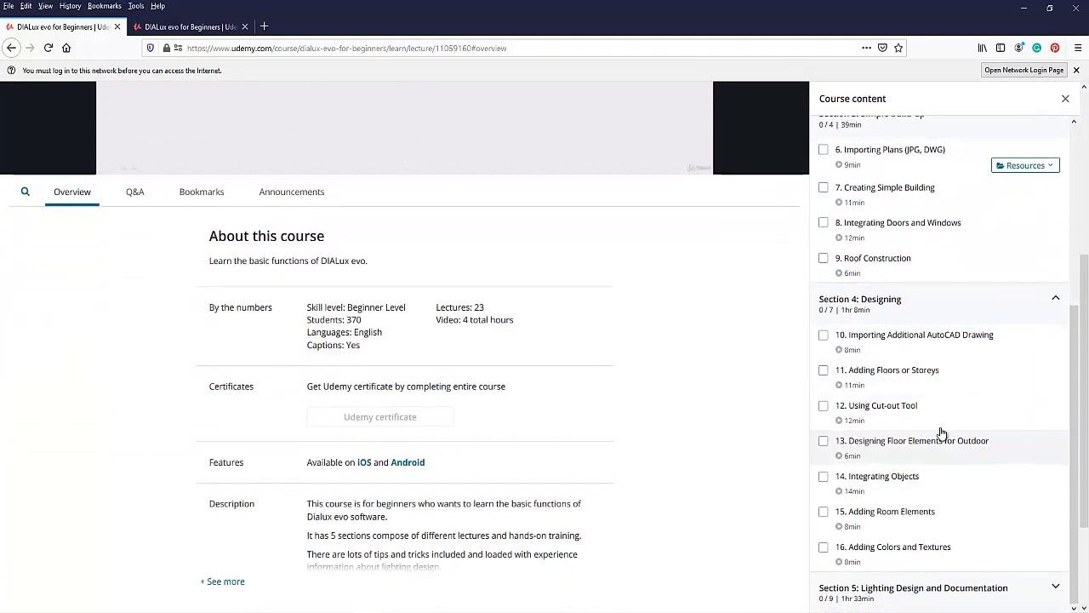
scroll("down", 3)
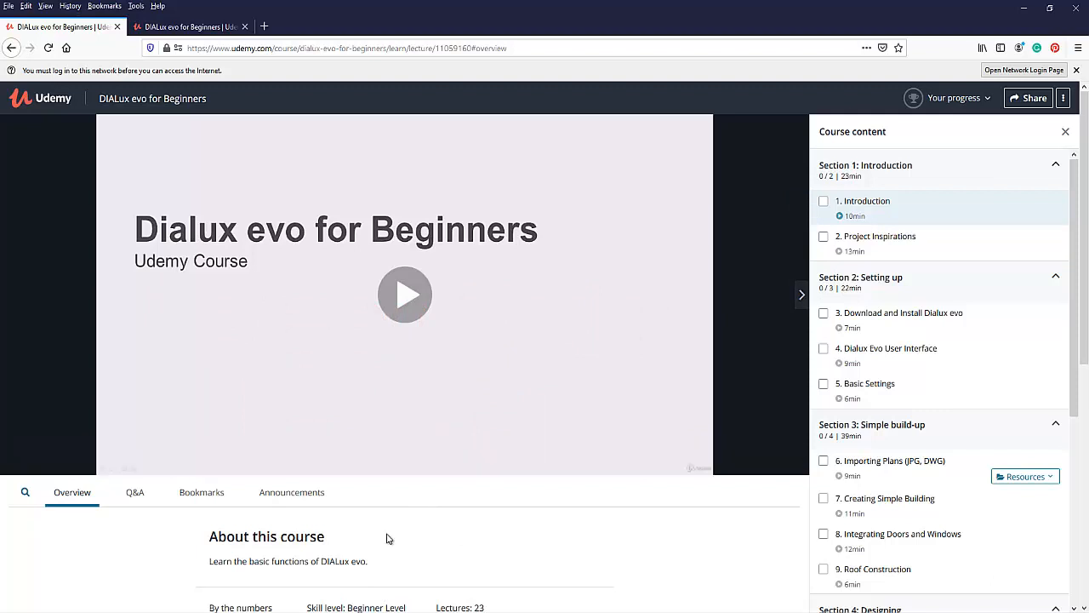
mouse_move(426, 538)
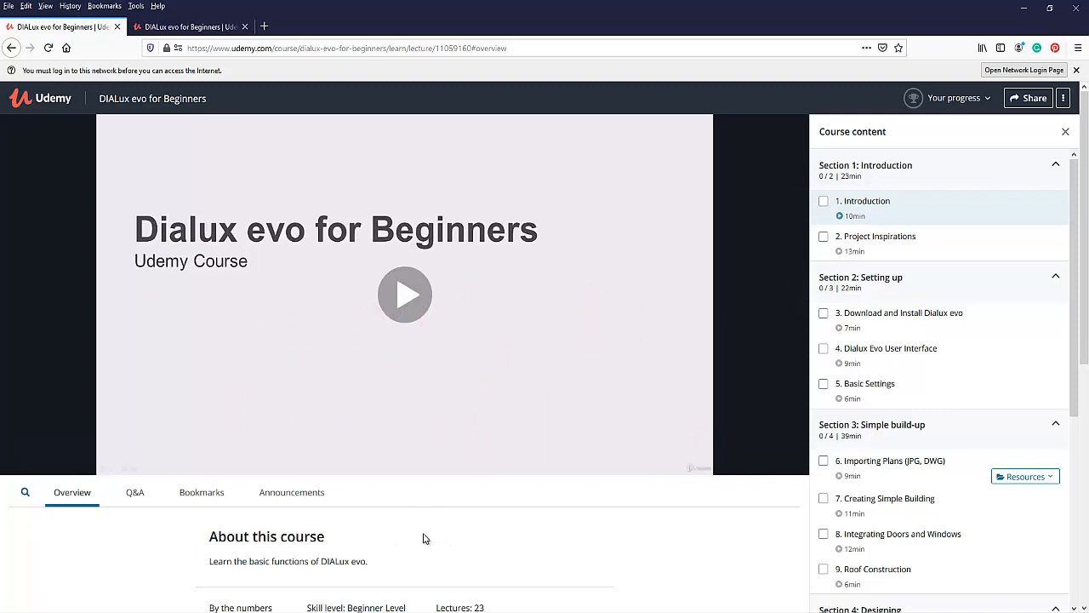
mouse_move(383, 531)
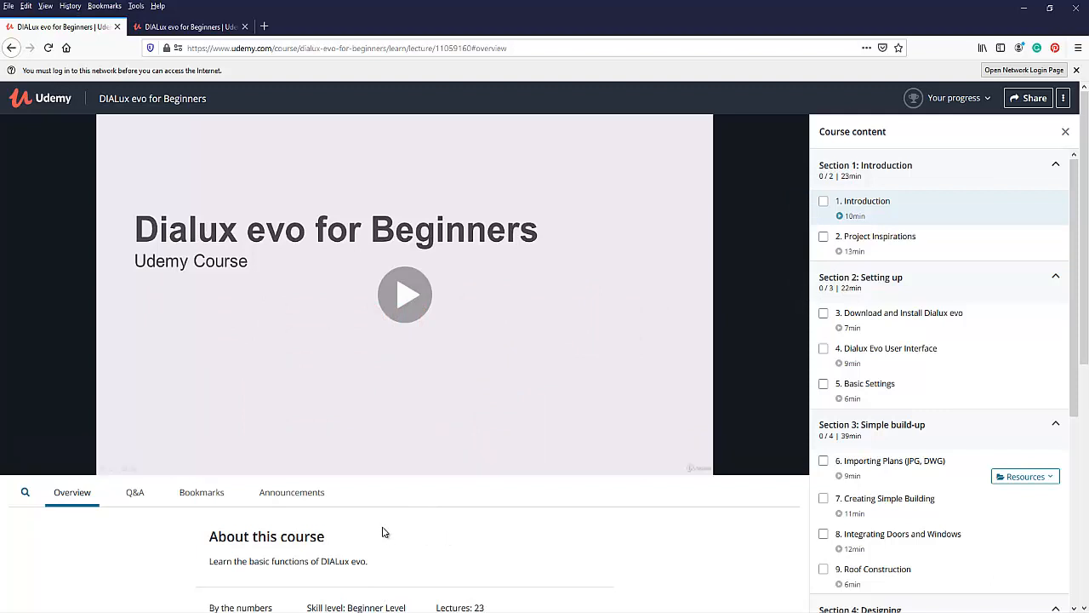
mouse_move(633, 577)
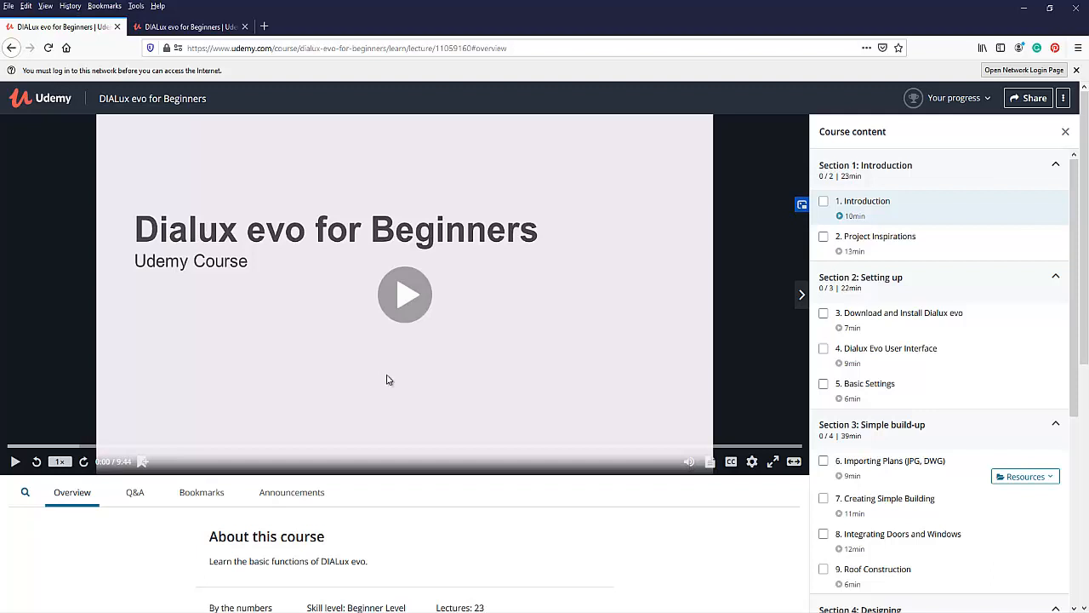
mouse_move(480, 601)
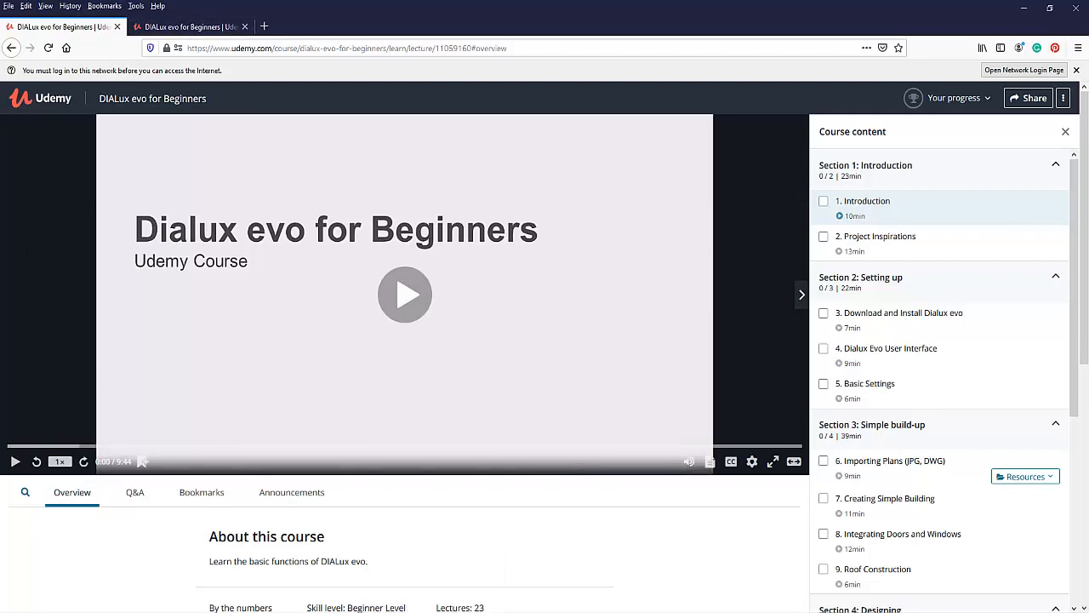
left_click(344, 10)
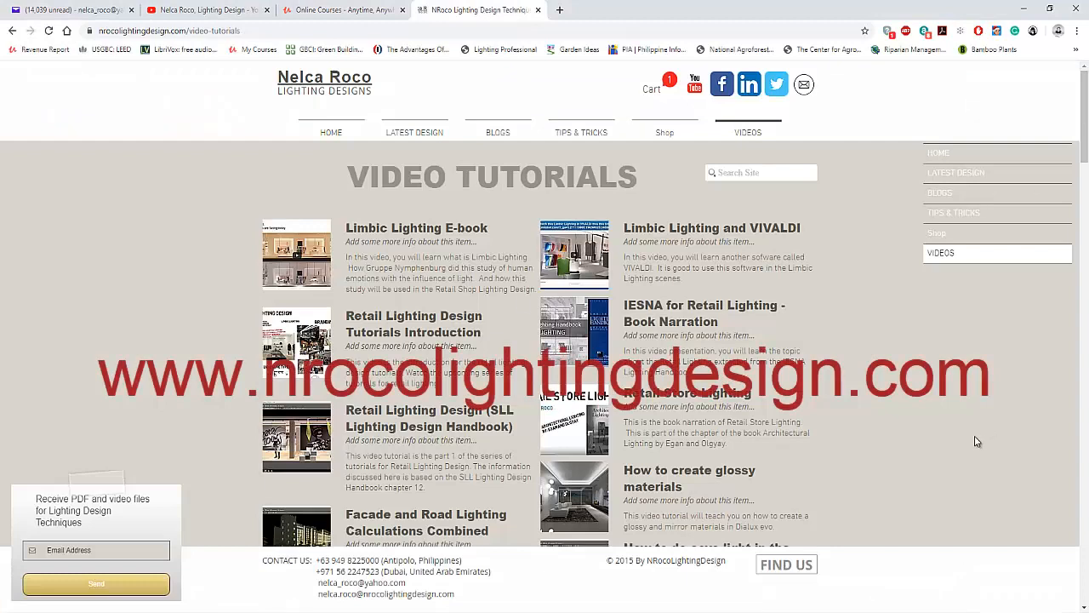
mouse_move(331, 133)
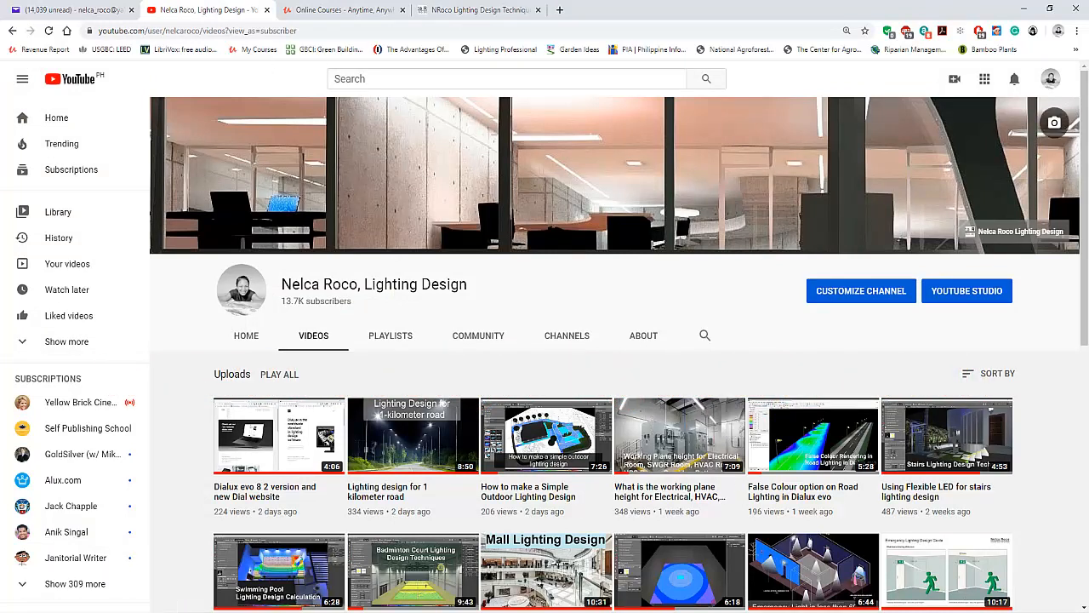
left_click(187, 27)
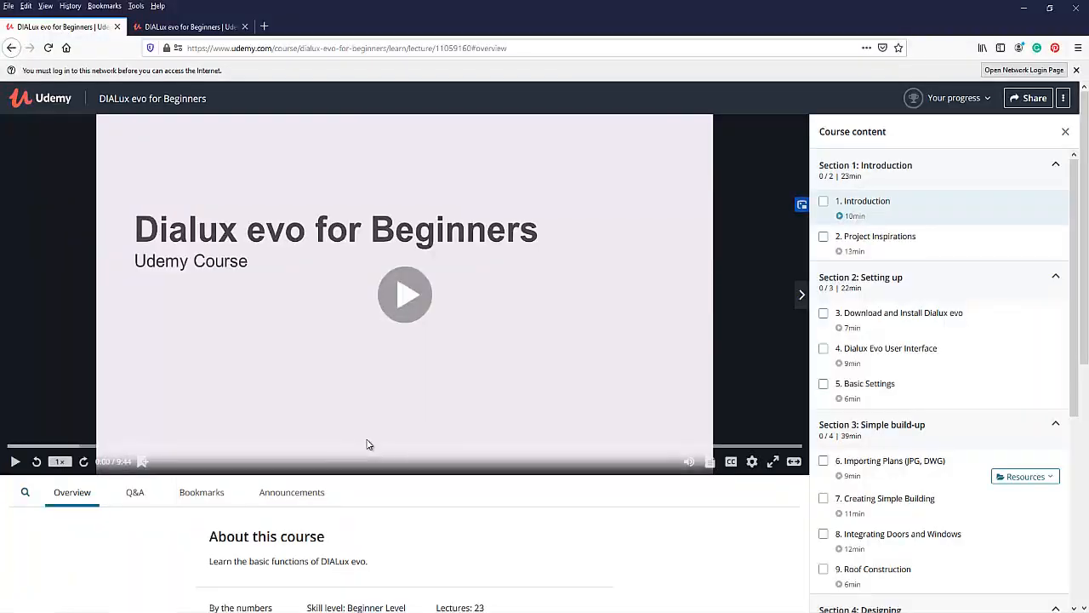